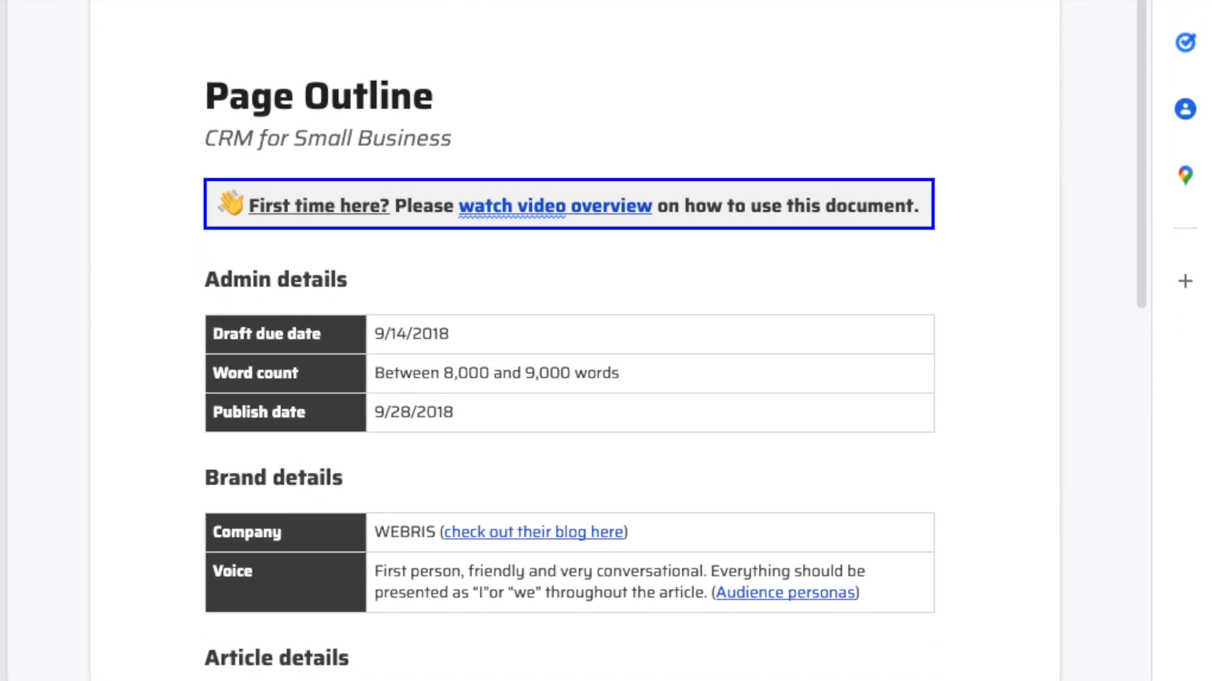
# Step: Review row 24's technical and content action choices and the bad online reviews SEO pillar
pyautogui.scroll(-3)
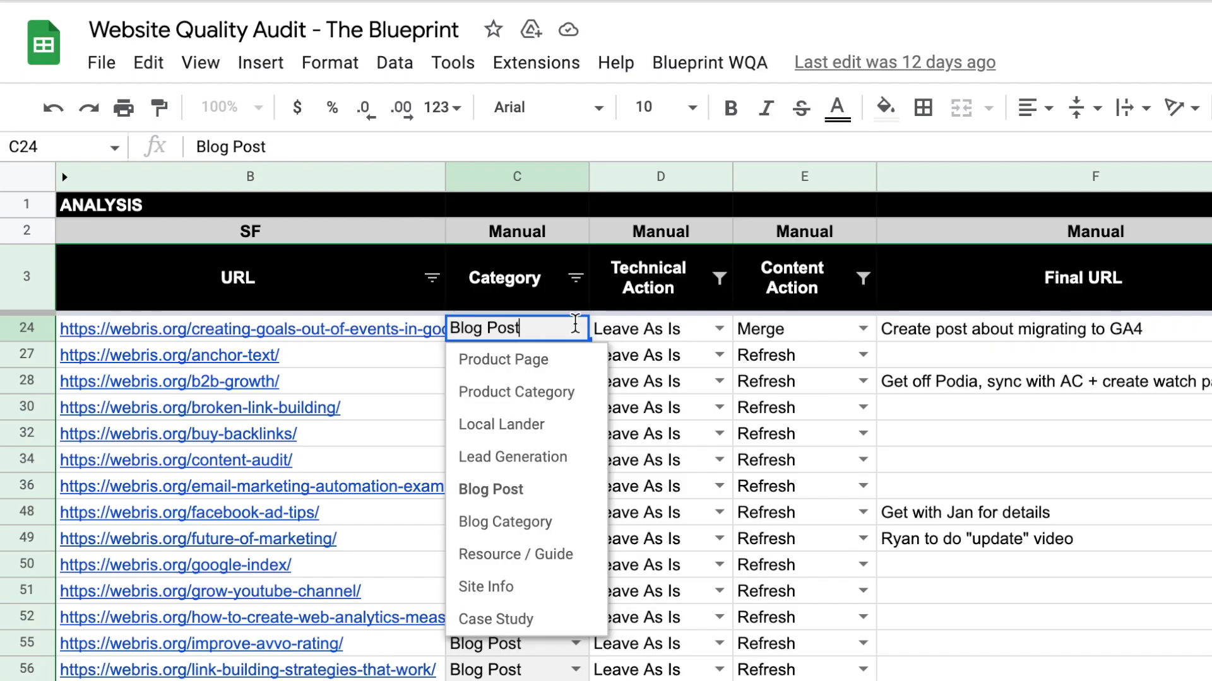
pyautogui.moveTo(840, 492)
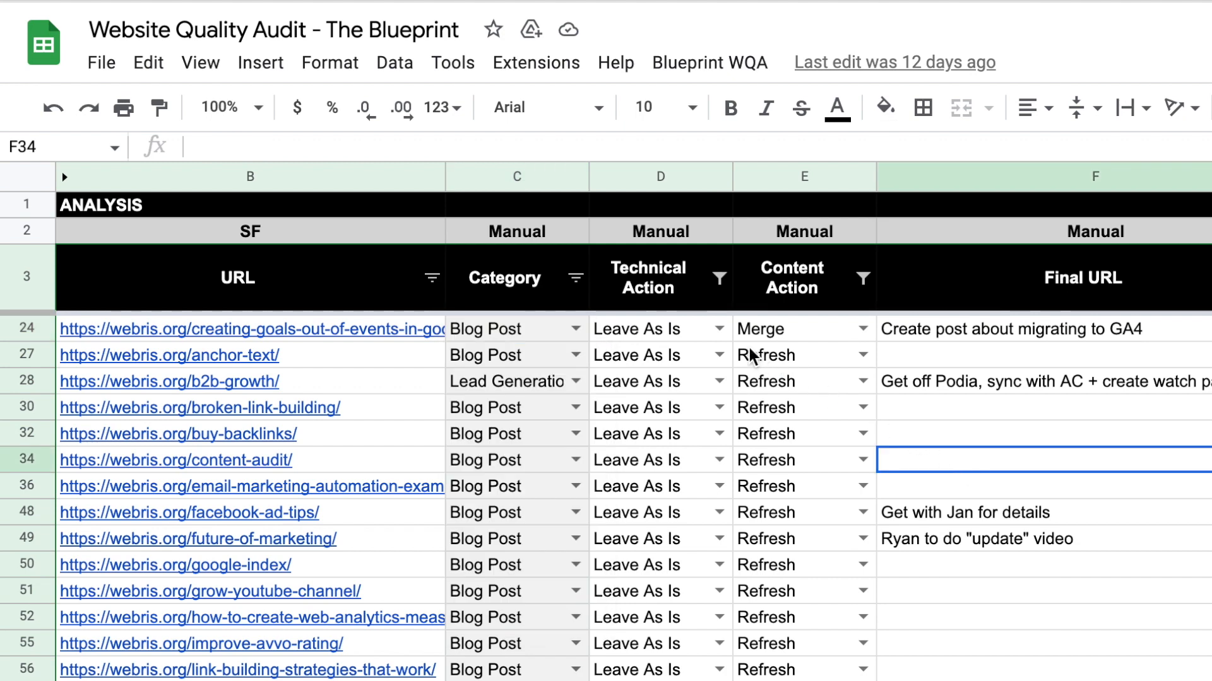
pyautogui.click(715, 328)
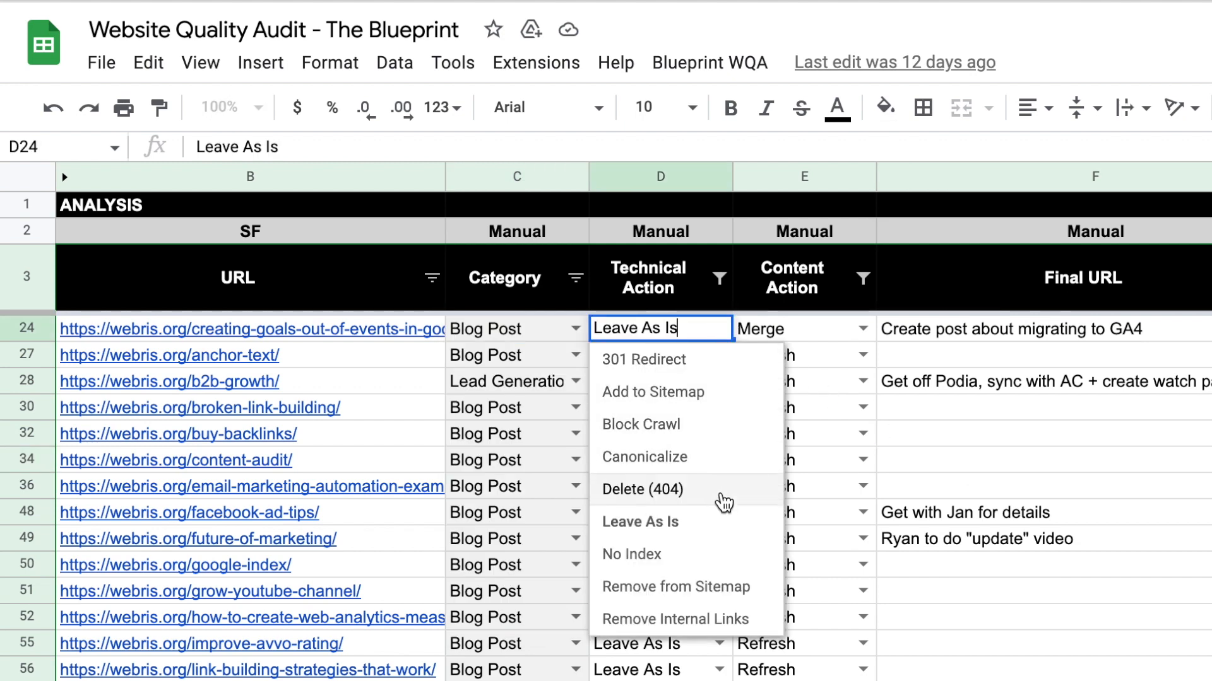
pyautogui.click(639, 522)
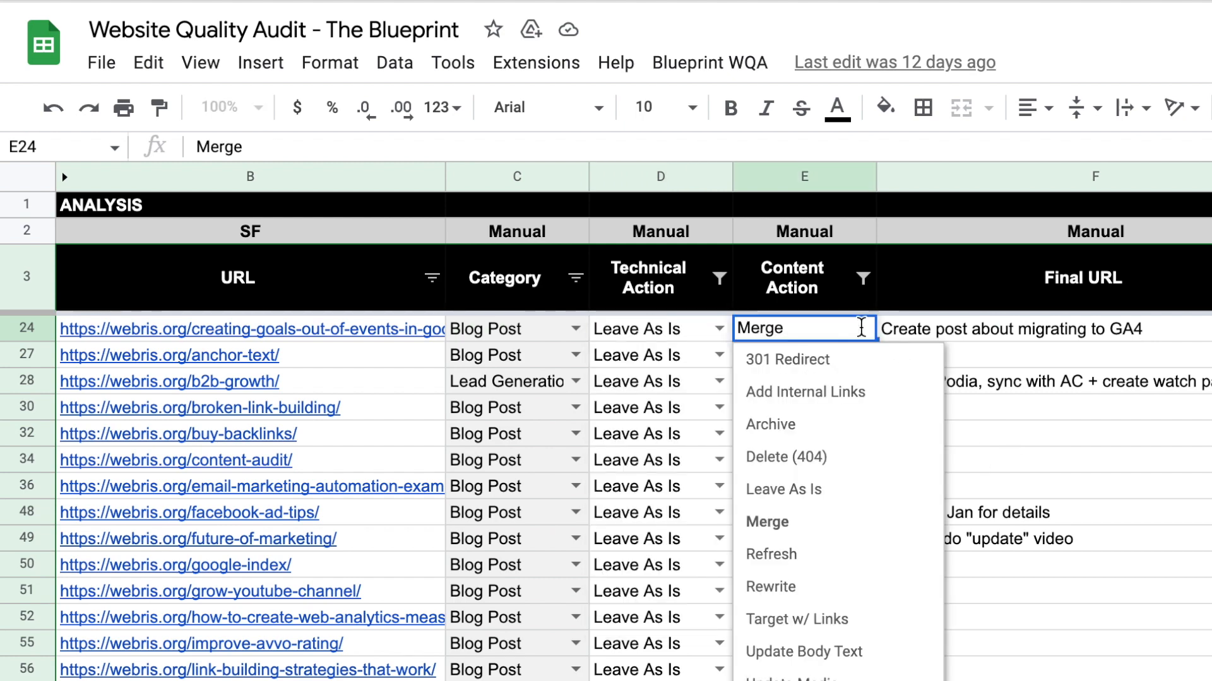
pyautogui.moveTo(867, 486)
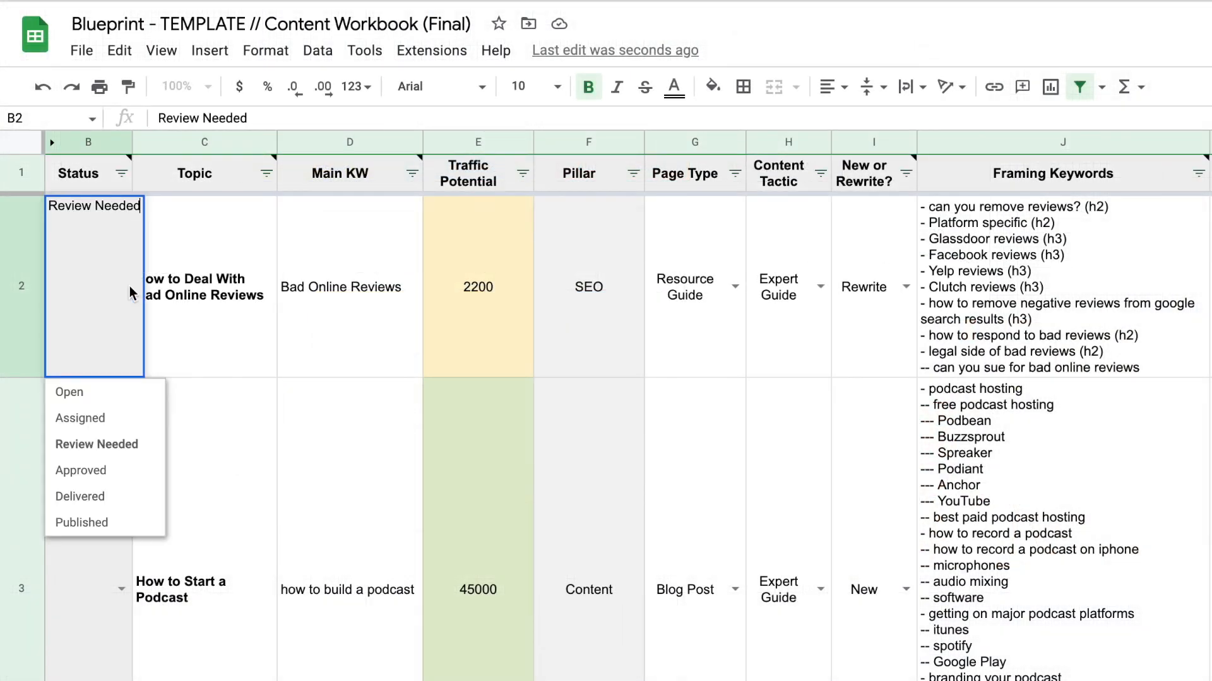
pyautogui.click(79, 496)
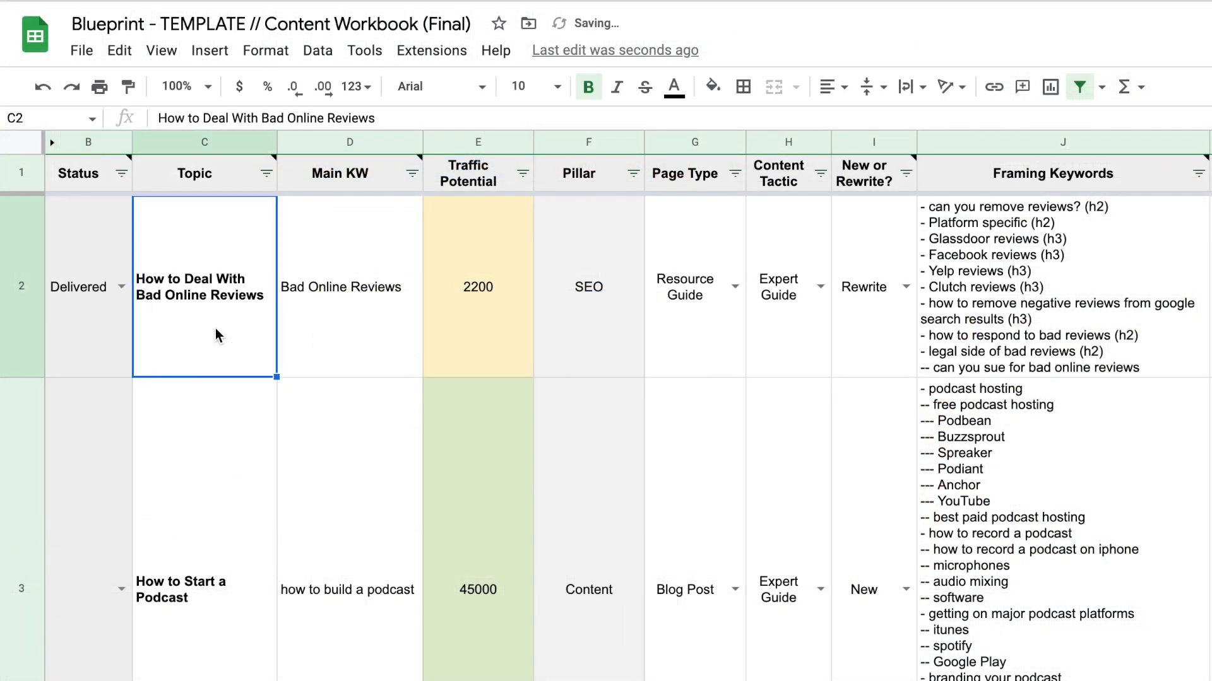
pyautogui.click(588, 286)
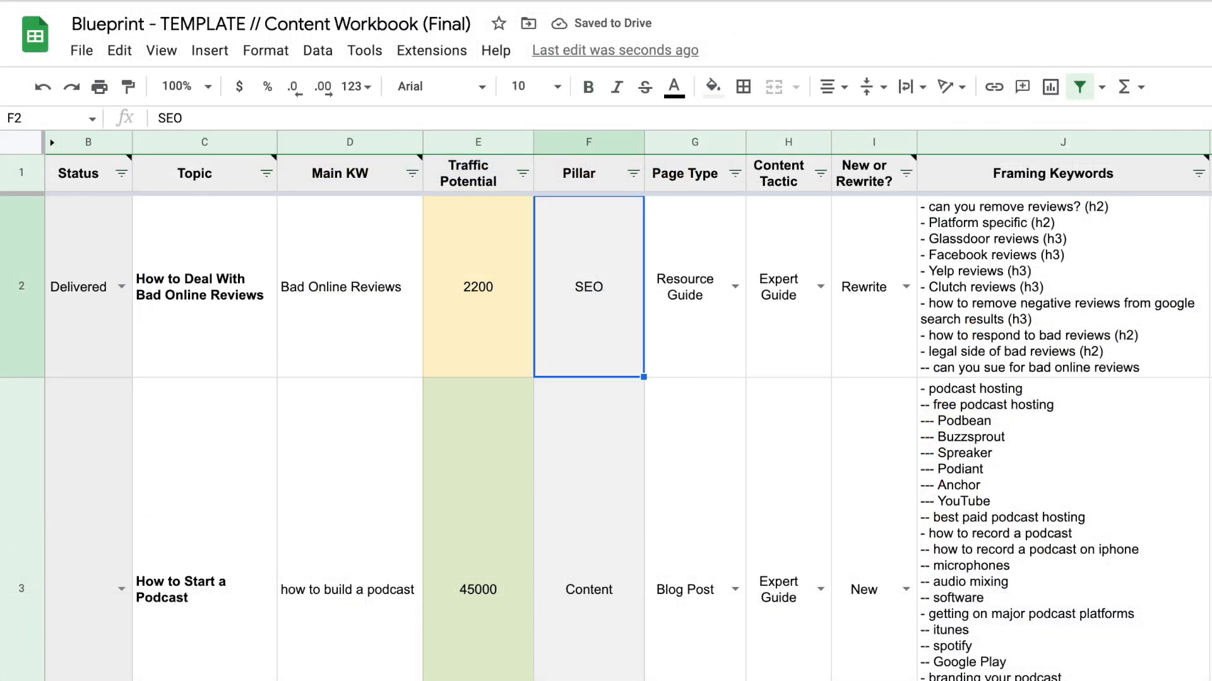
# Step: Open the Page Outline document linked from the Page Level SEO Recommendations column
pyautogui.click(872, 286)
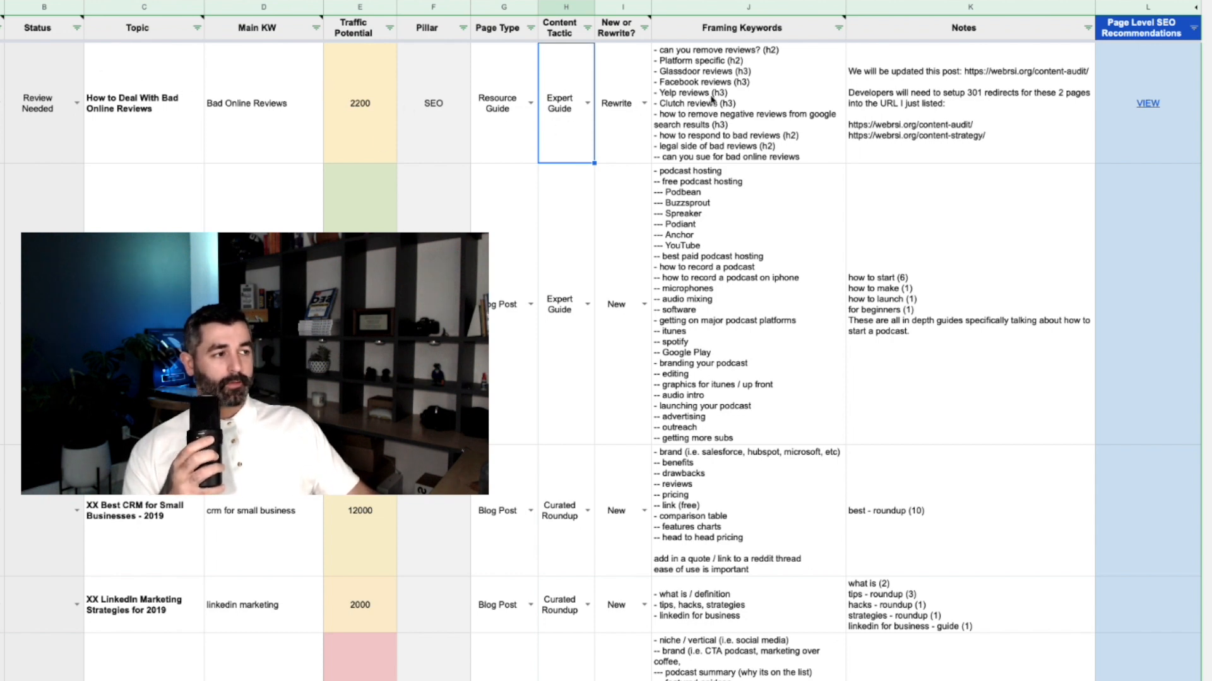
pyautogui.click(747, 103)
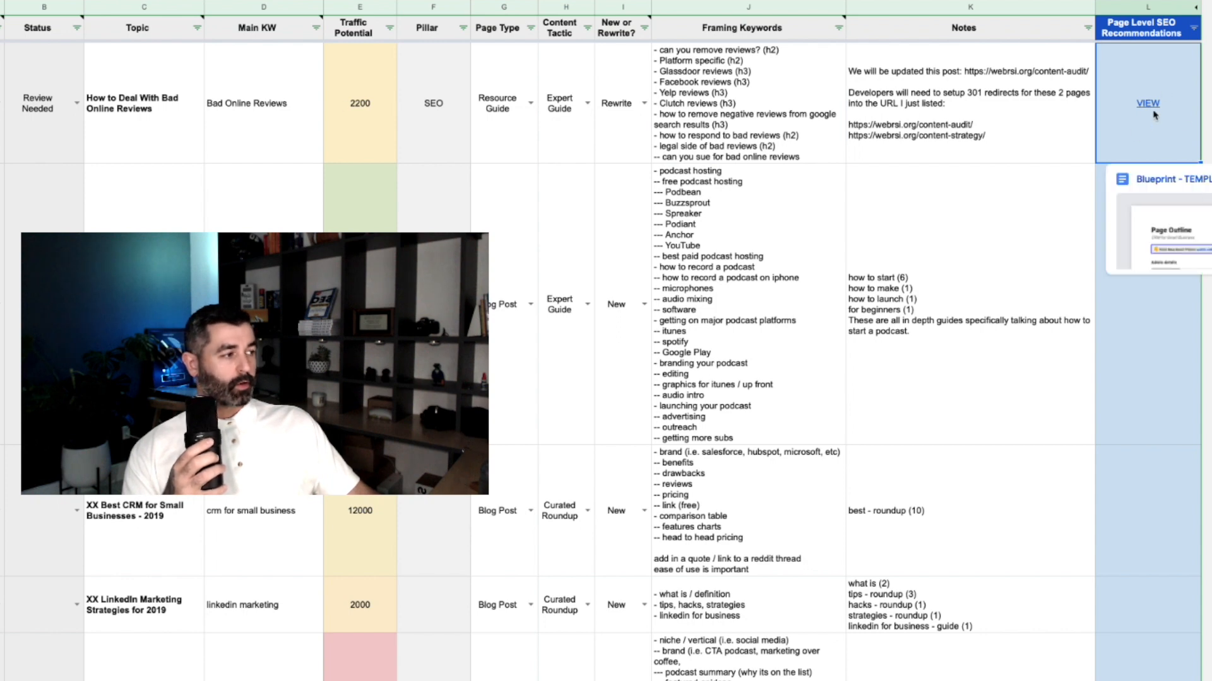
pyautogui.click(1147, 103)
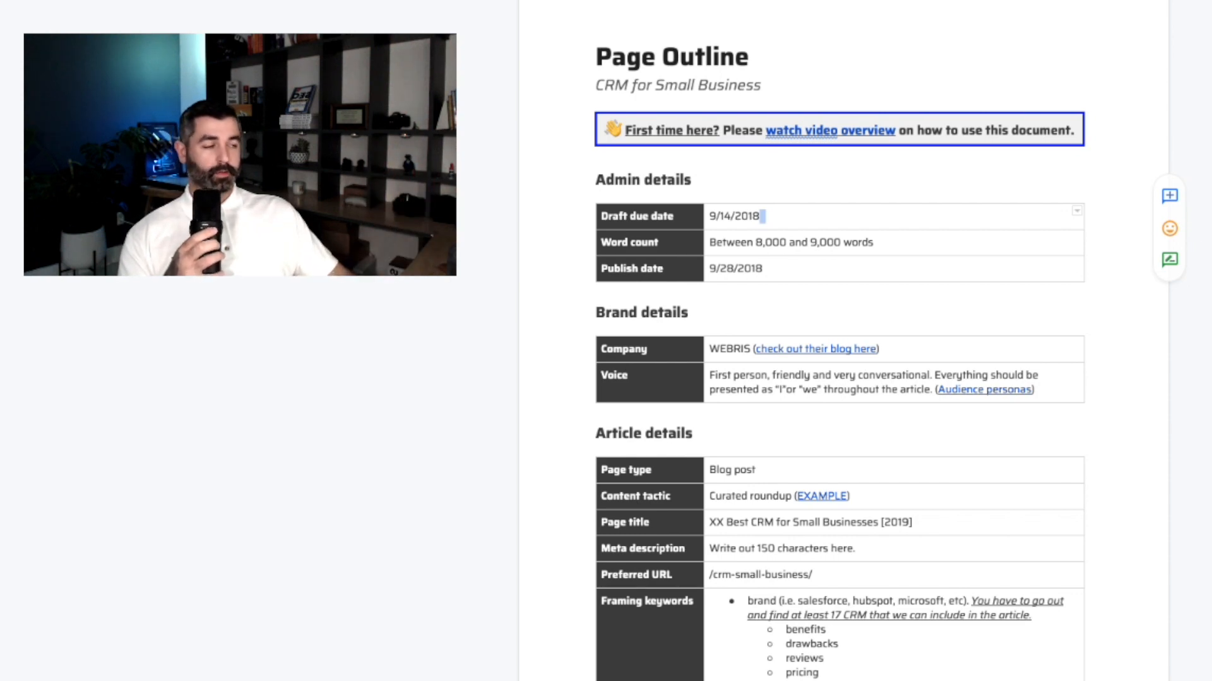
pyautogui.moveTo(782, 85)
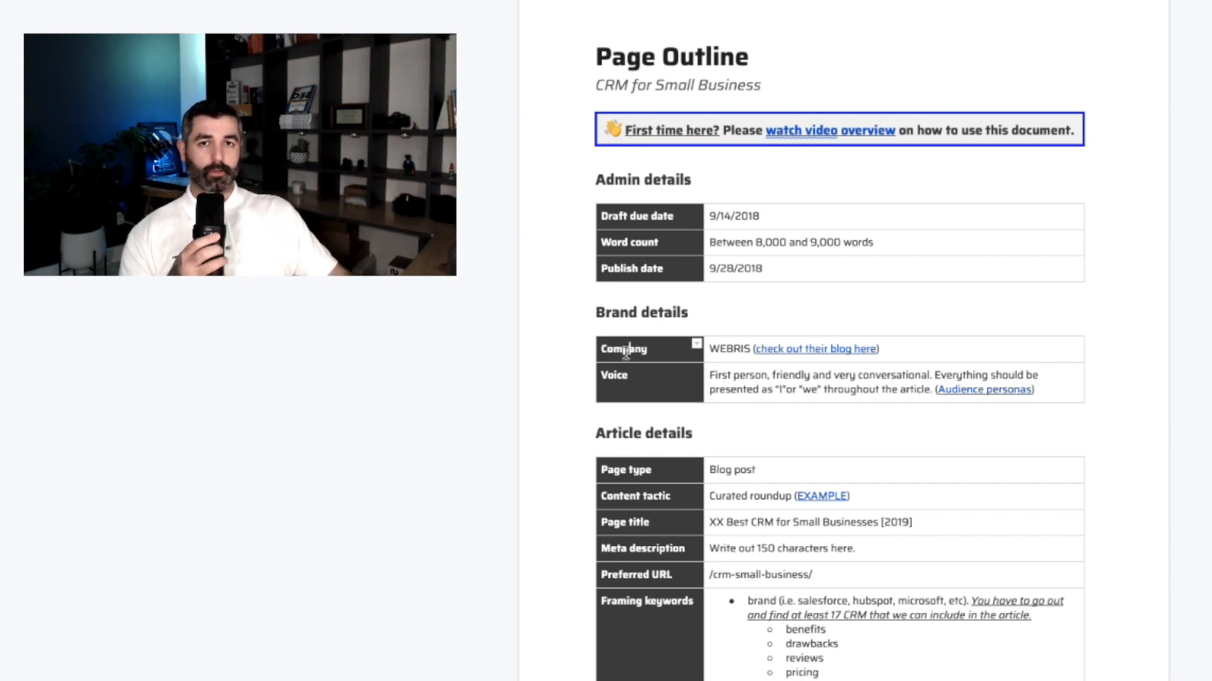
pyautogui.scroll(-3)
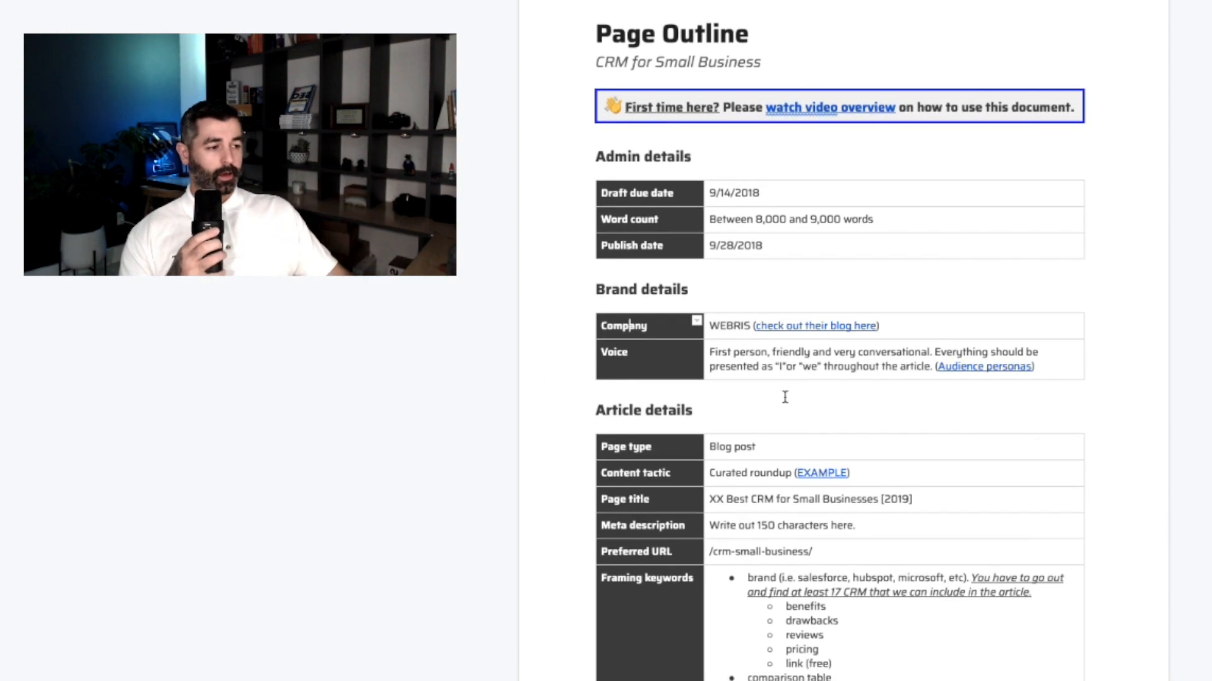
pyautogui.scroll(-3)
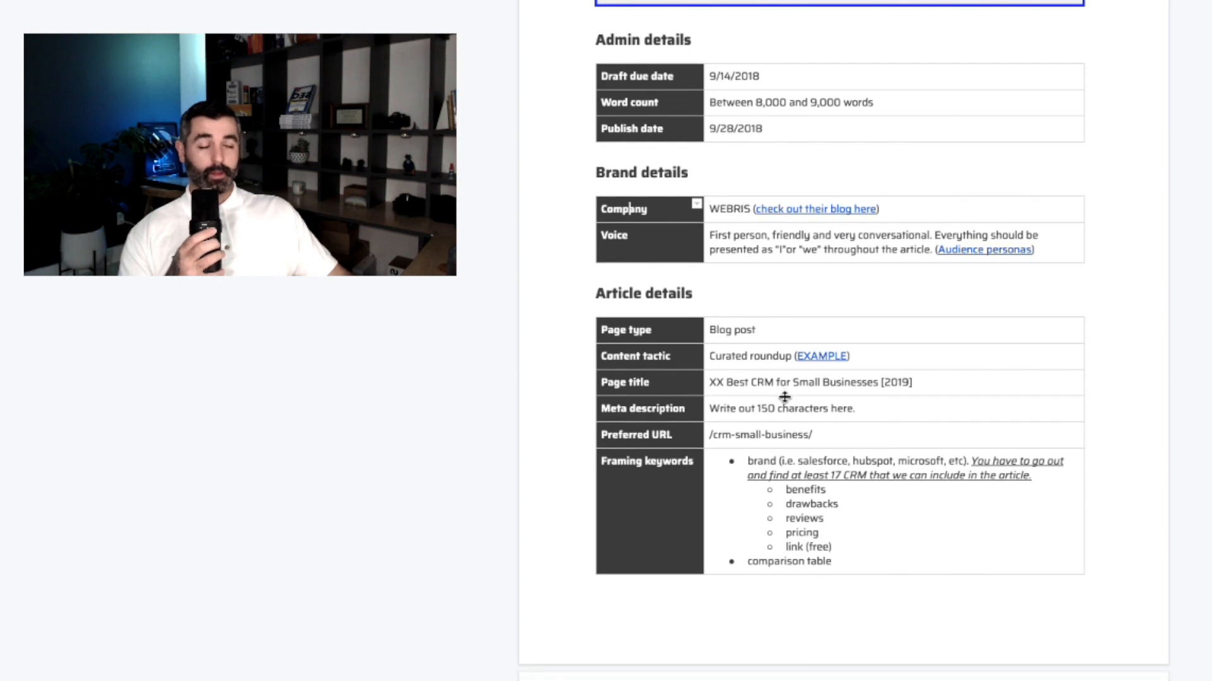
pyautogui.scroll(-3)
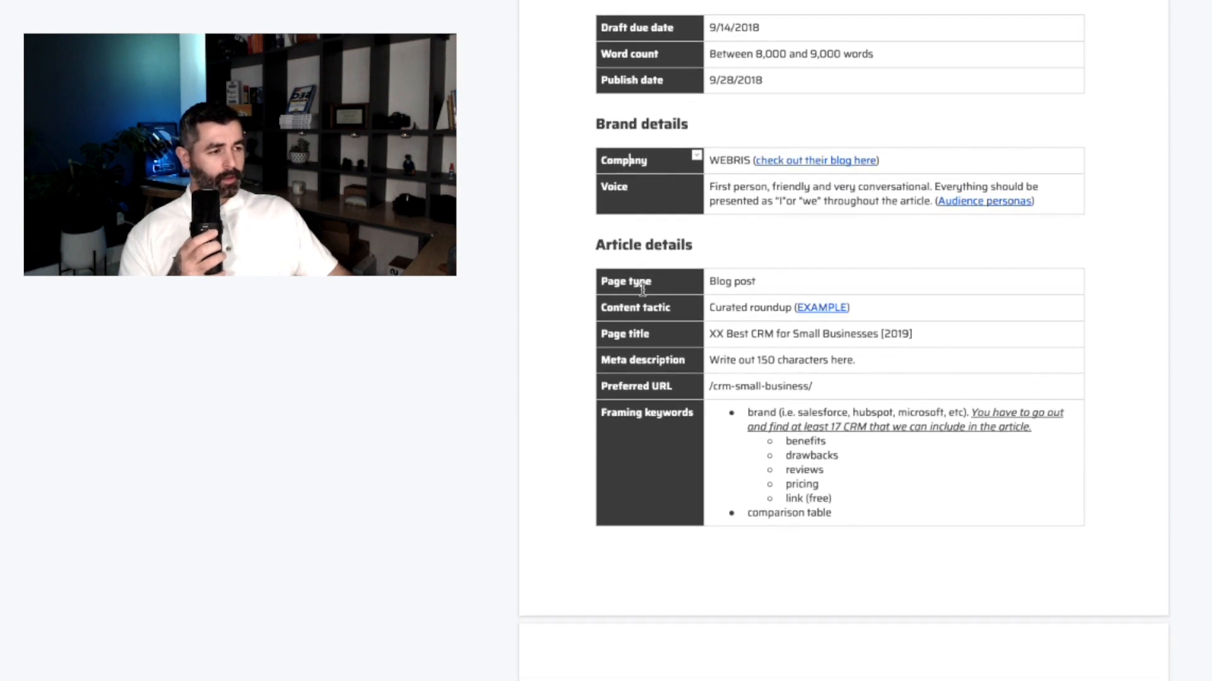
pyautogui.scroll(-3)
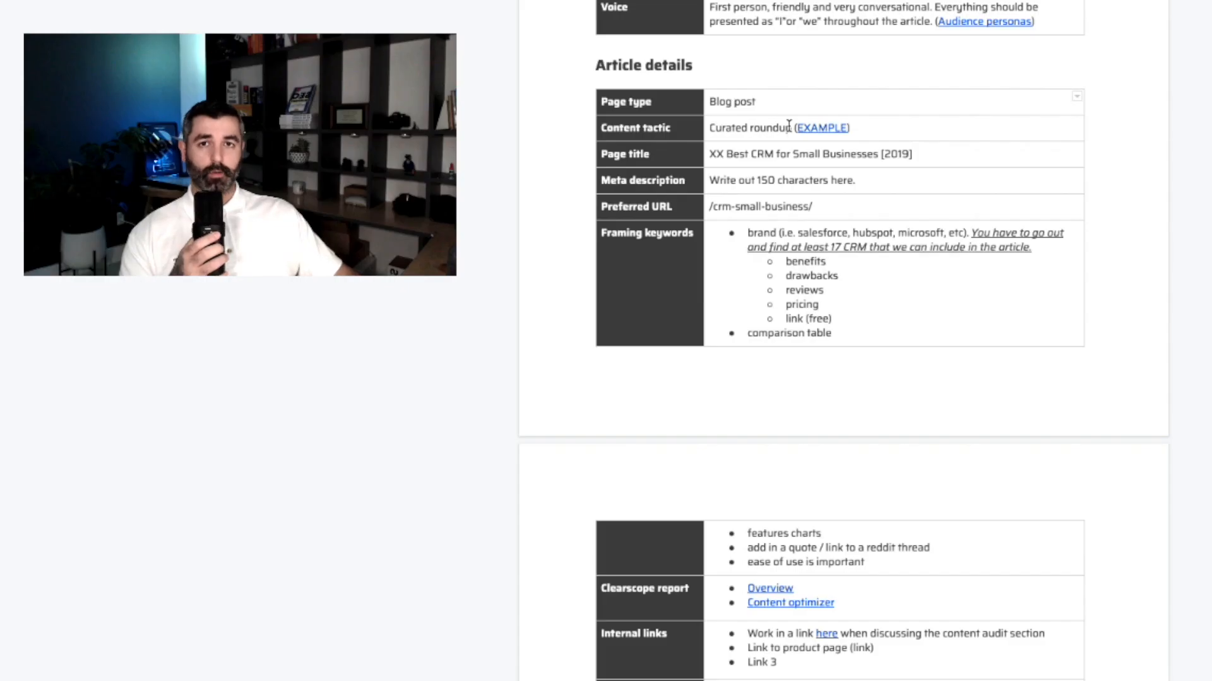
pyautogui.doubleClick(730, 101)
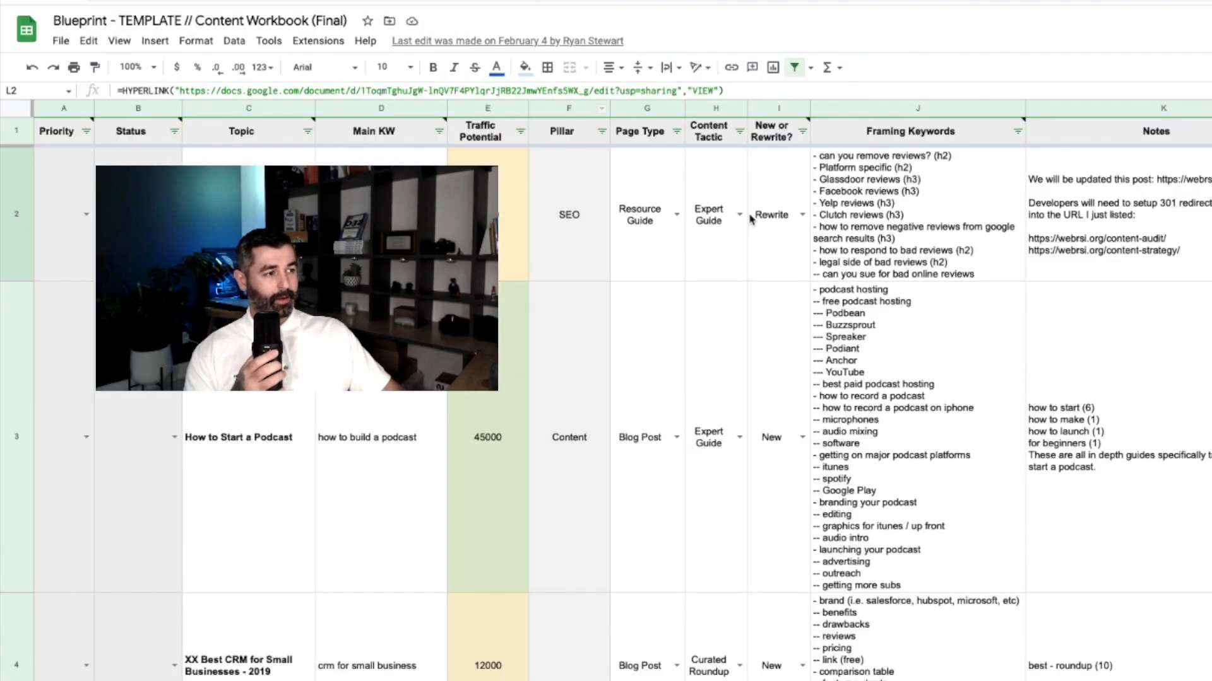
pyautogui.click(674, 214)
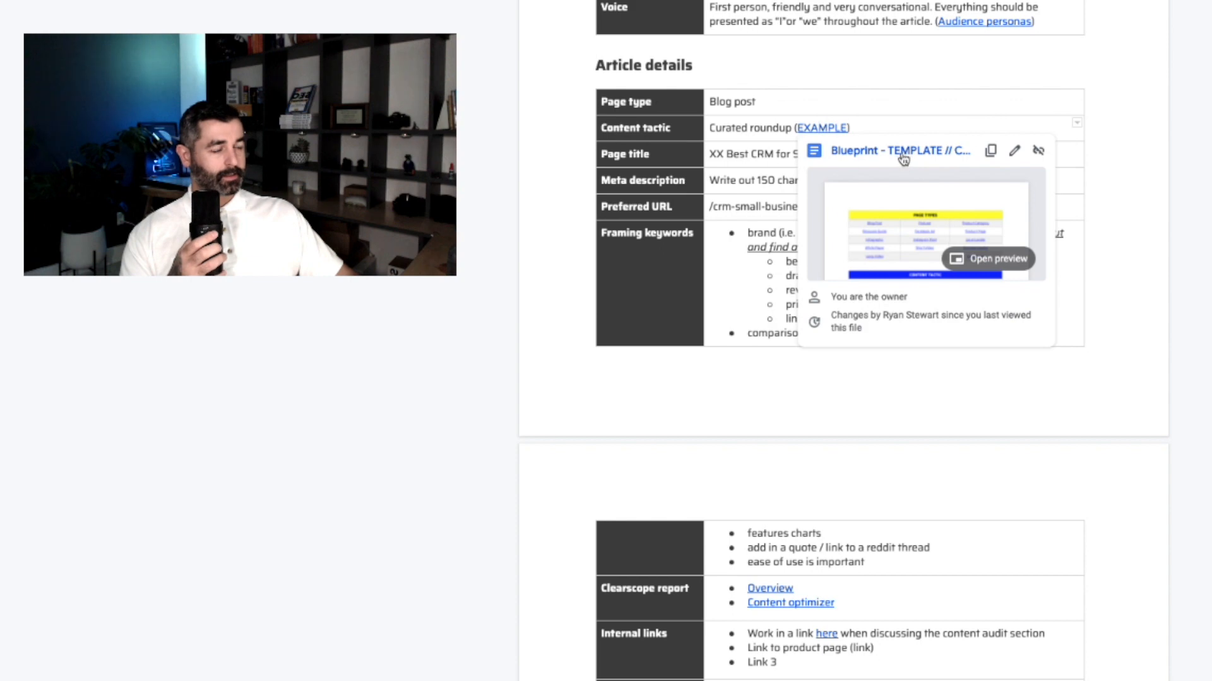
pyautogui.moveTo(889, 150)
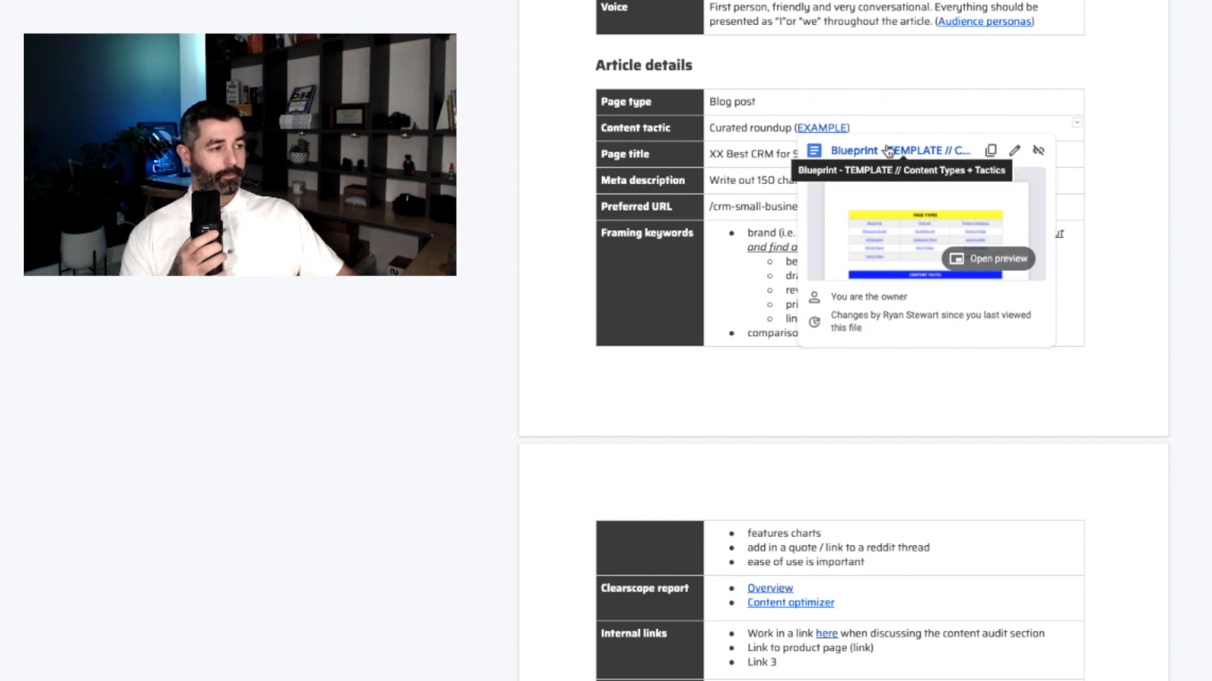
pyautogui.click(998, 259)
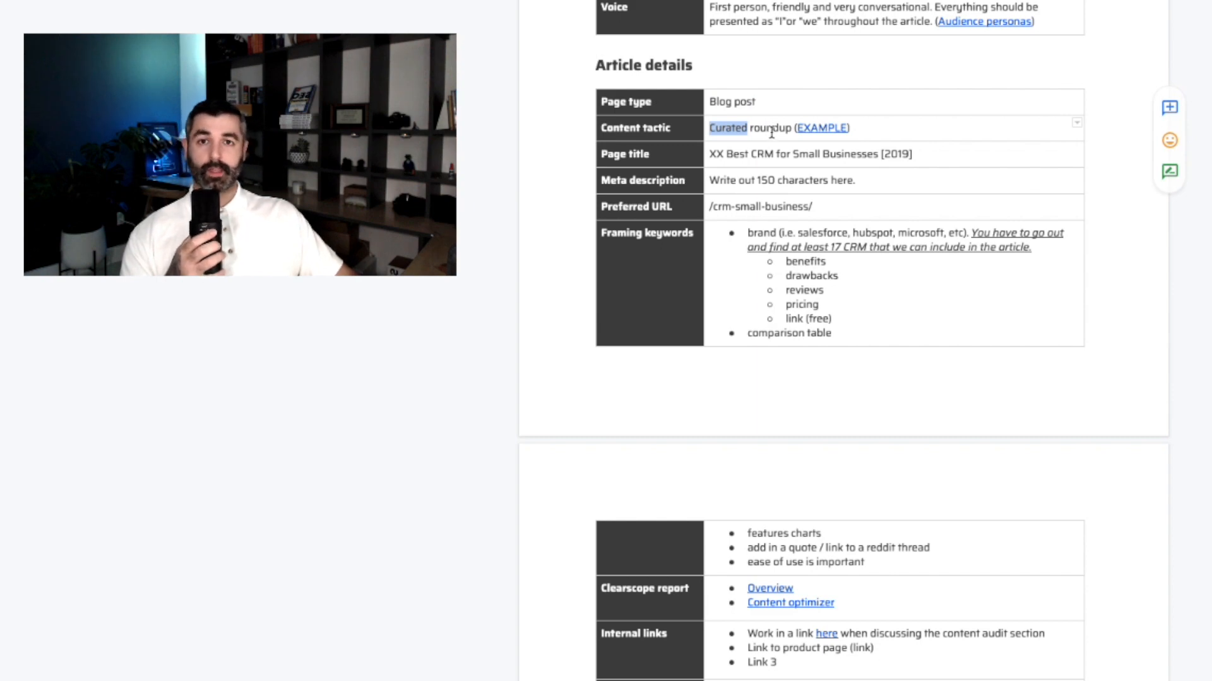
pyautogui.doubleClick(730, 101)
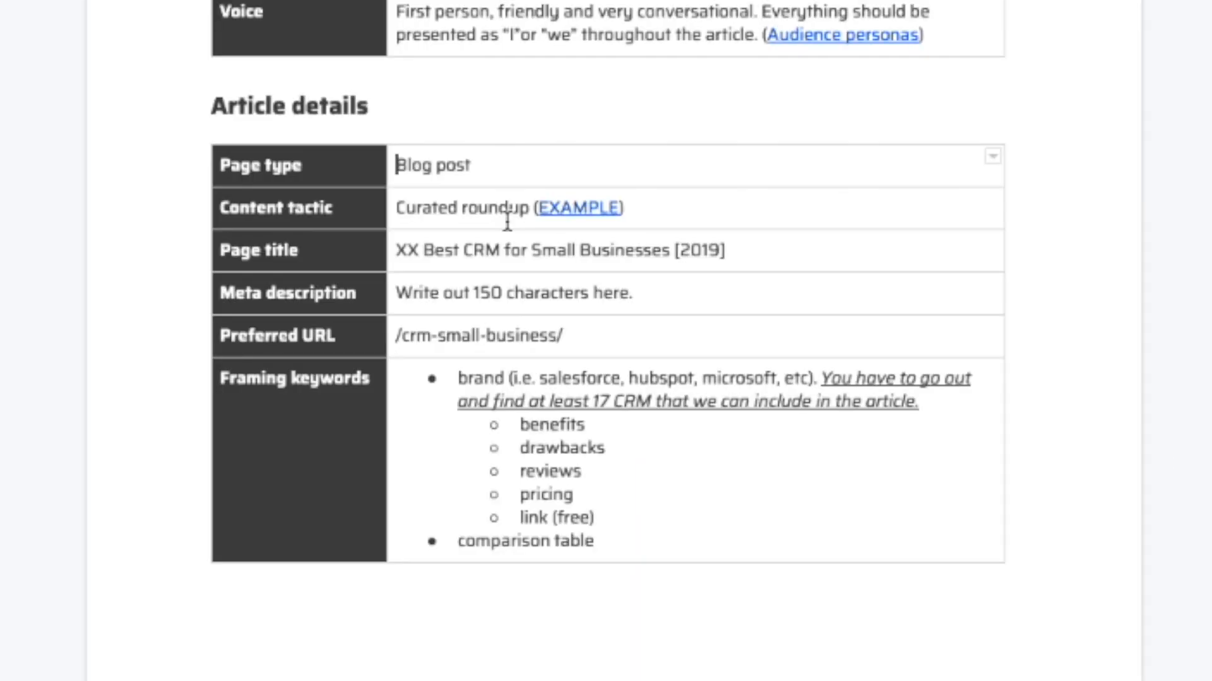
pyautogui.moveTo(727, 247)
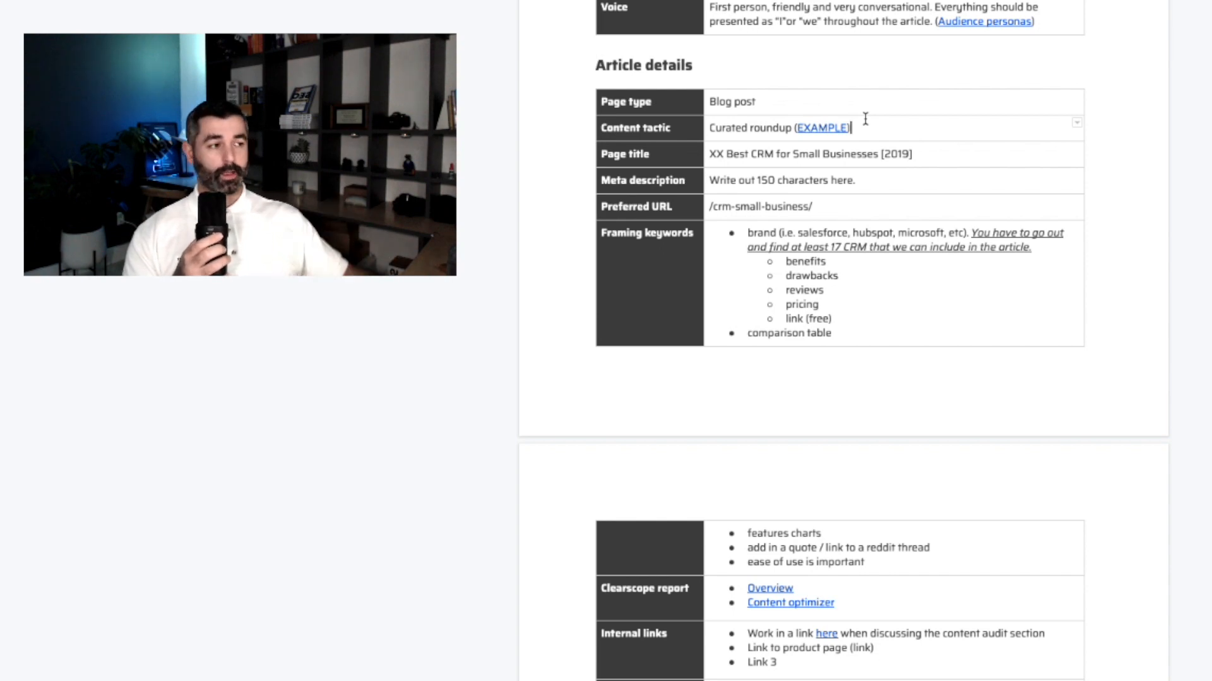
pyautogui.moveTo(947, 139)
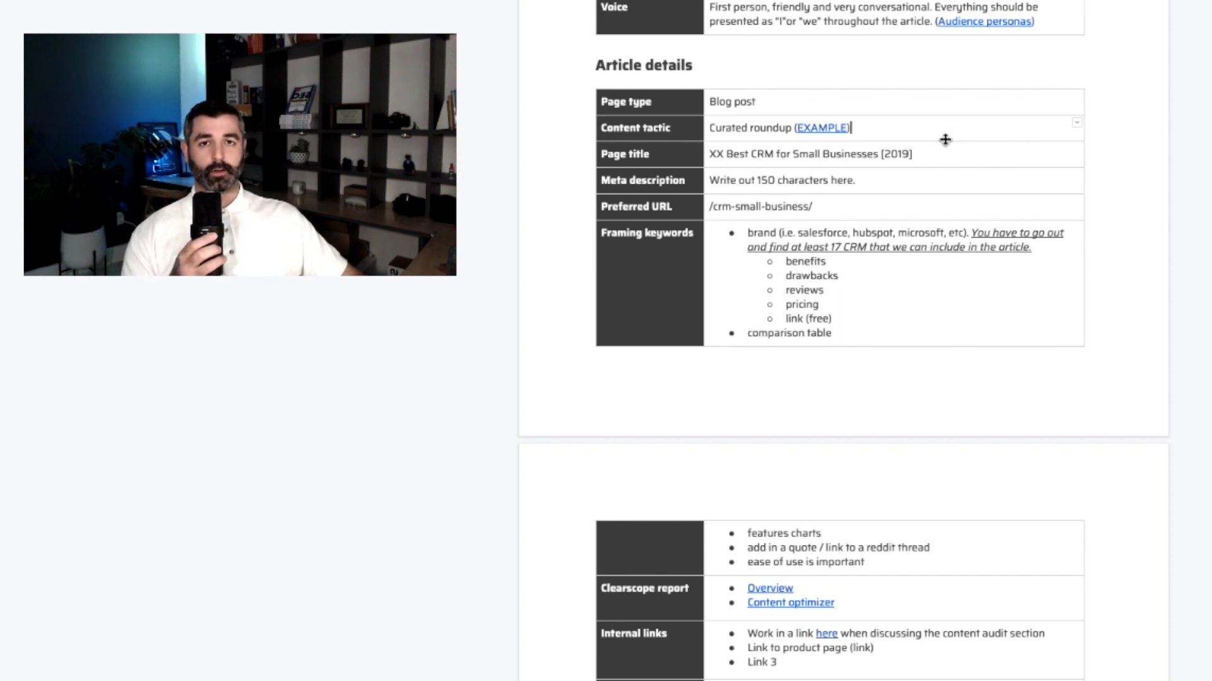
pyautogui.moveTo(949, 158)
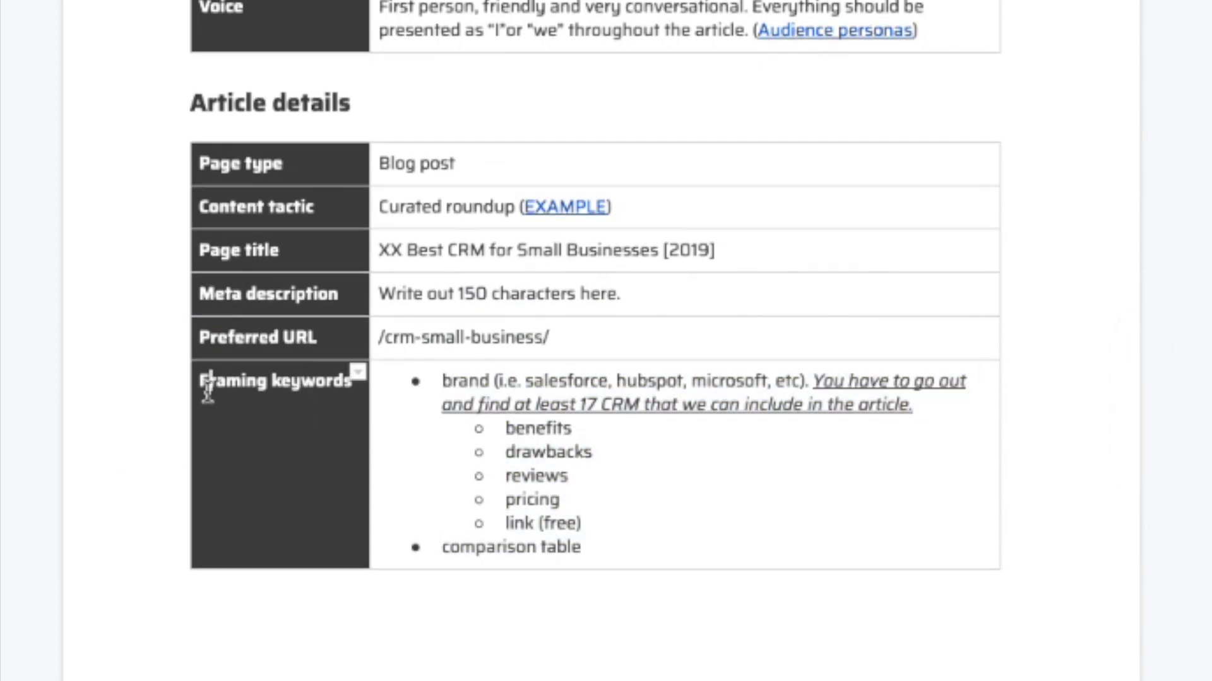
pyautogui.doubleClick(232, 381)
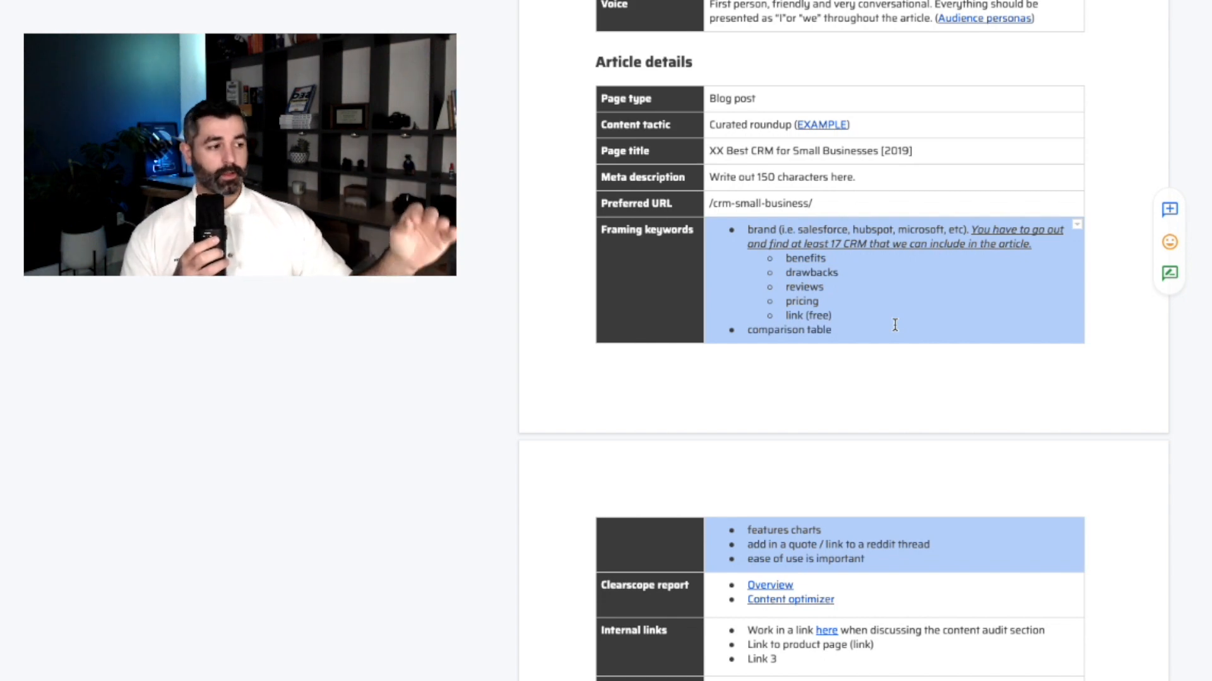
pyautogui.scroll(-3)
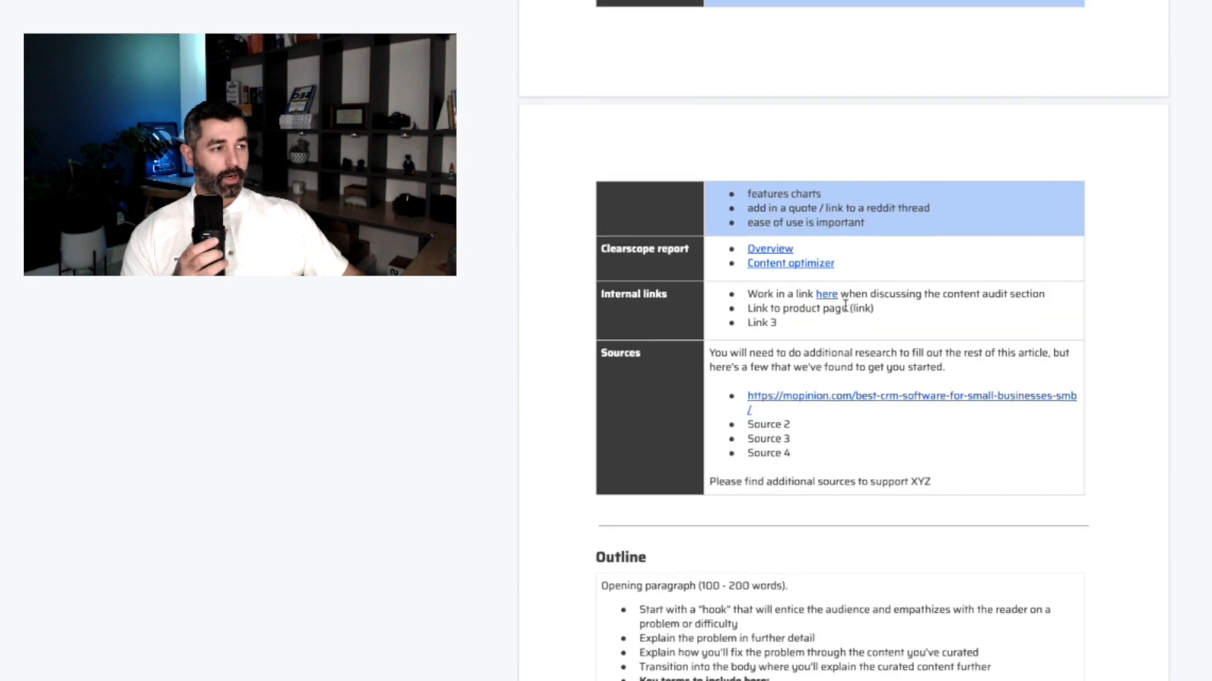
pyautogui.scroll(3)
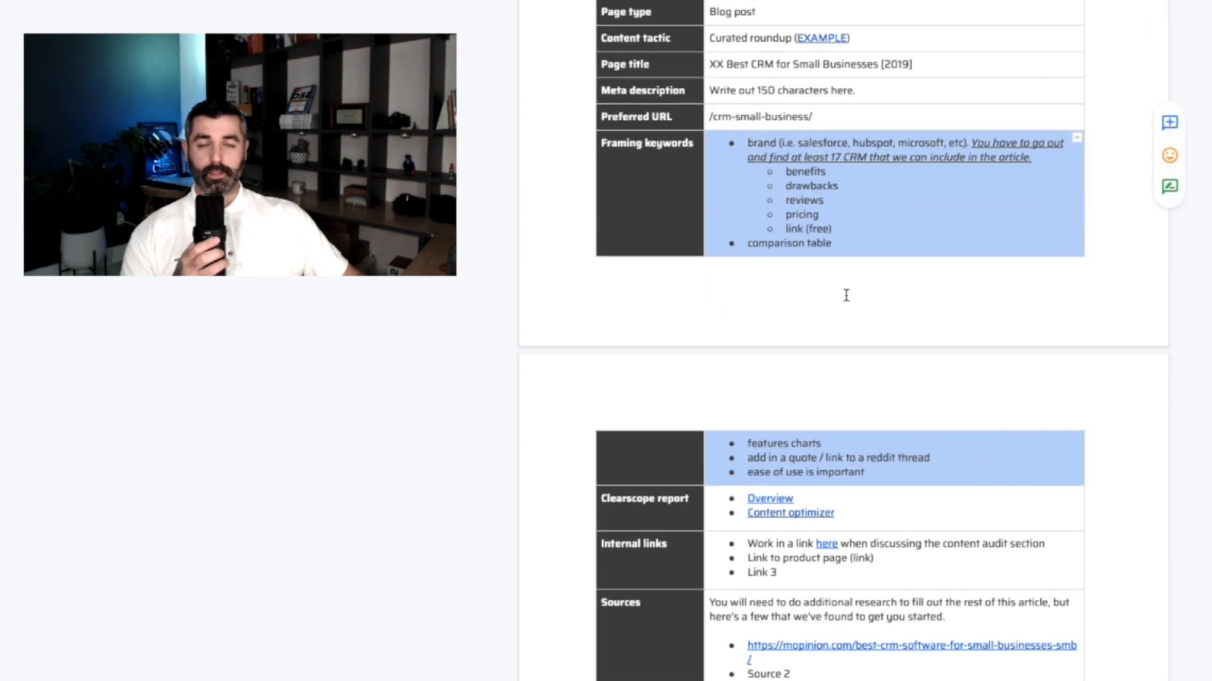
pyautogui.scroll(-3)
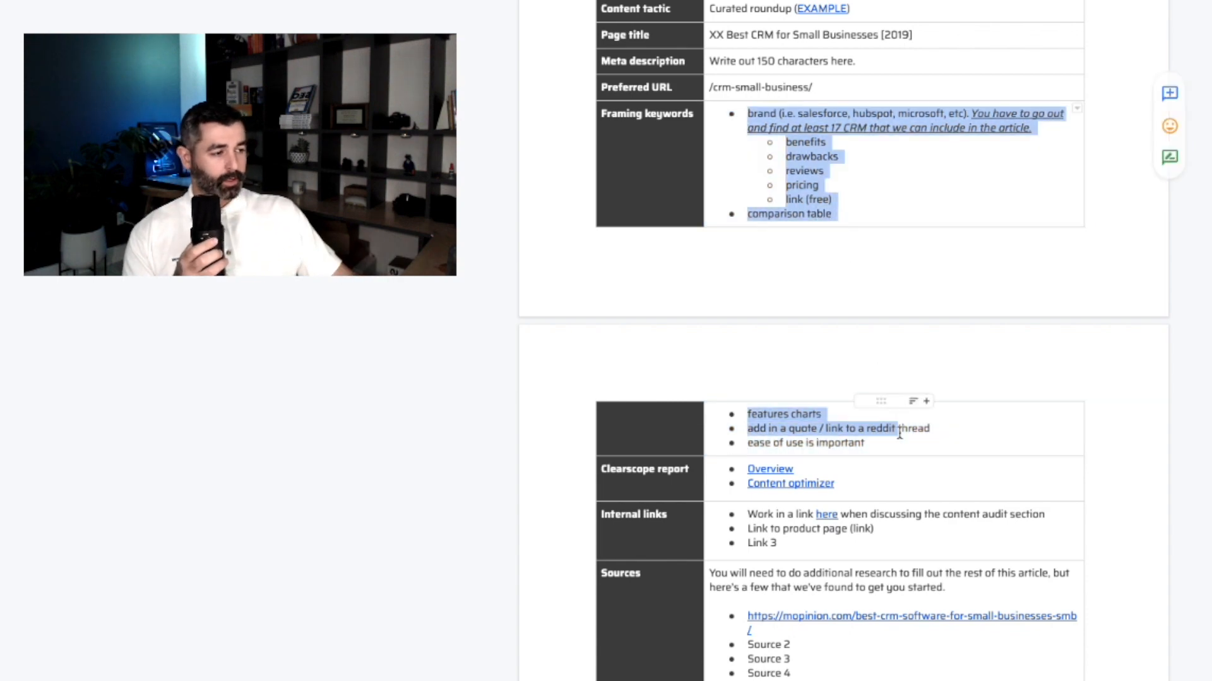
pyautogui.moveTo(941, 283)
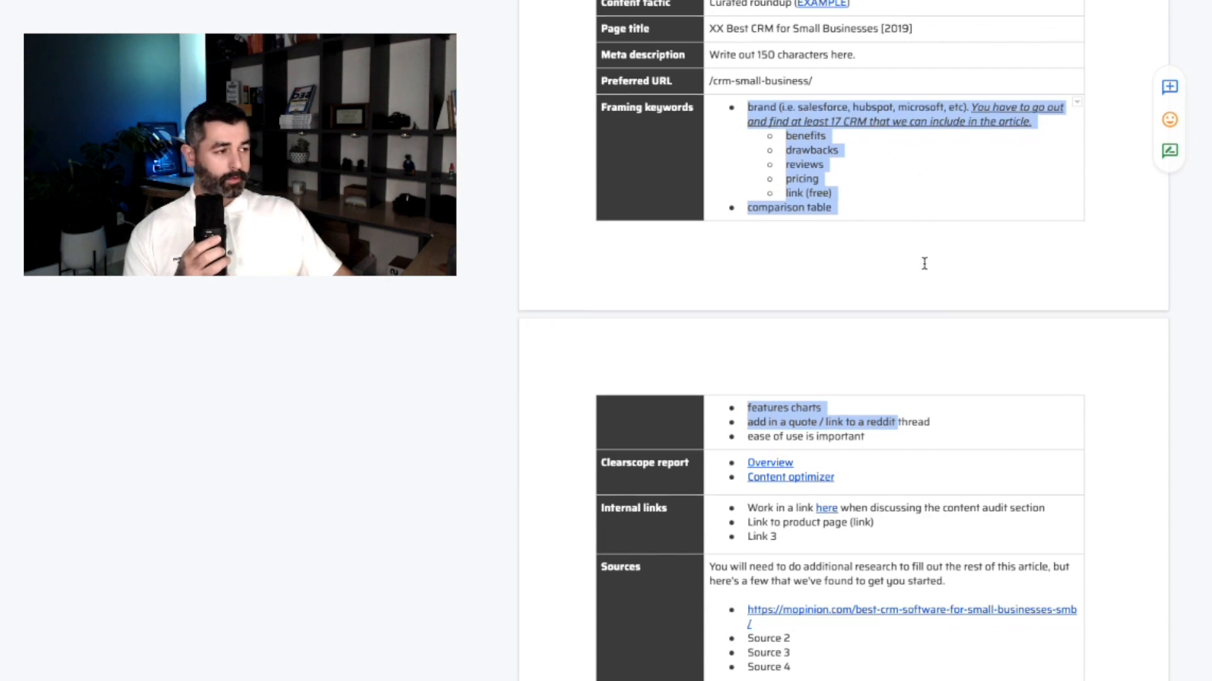
pyautogui.click(896, 172)
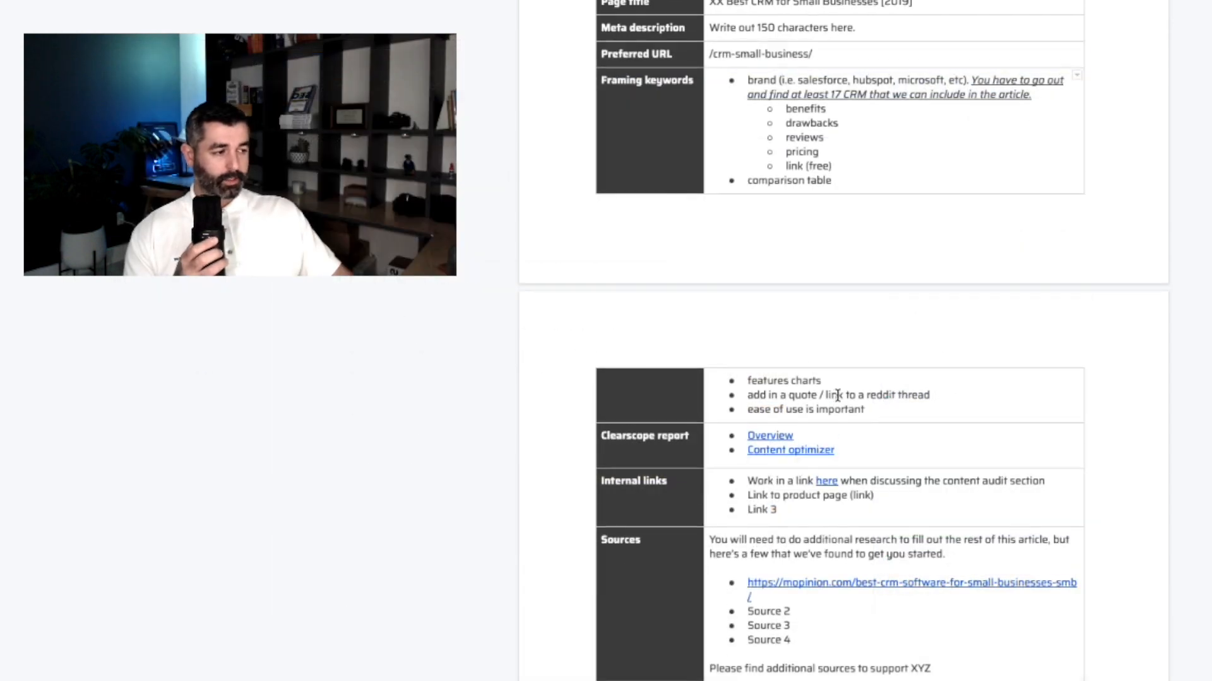
pyautogui.scroll(-3)
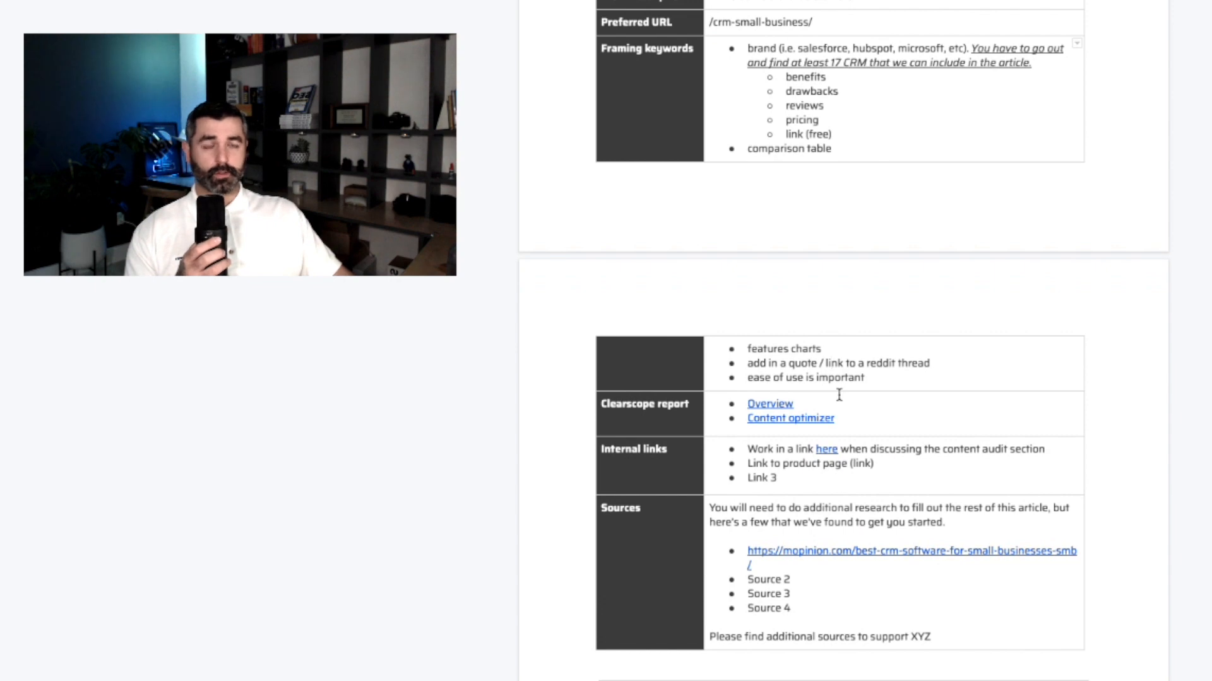
pyautogui.scroll(-3)
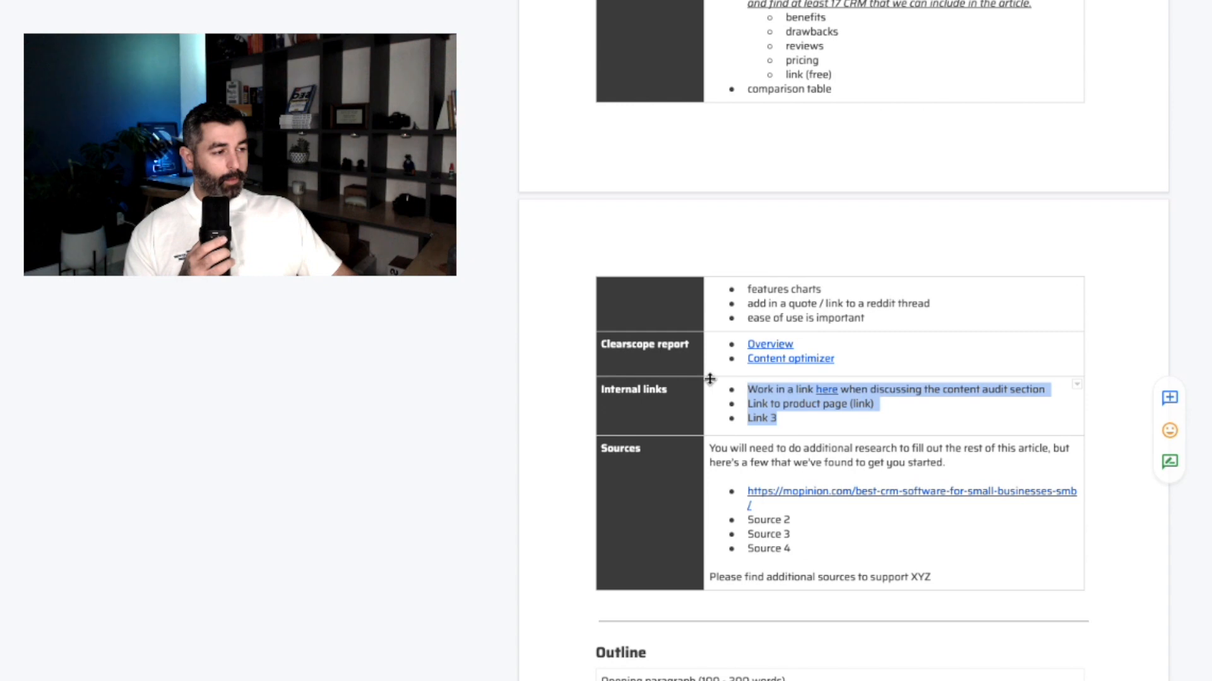
pyautogui.scroll(-3)
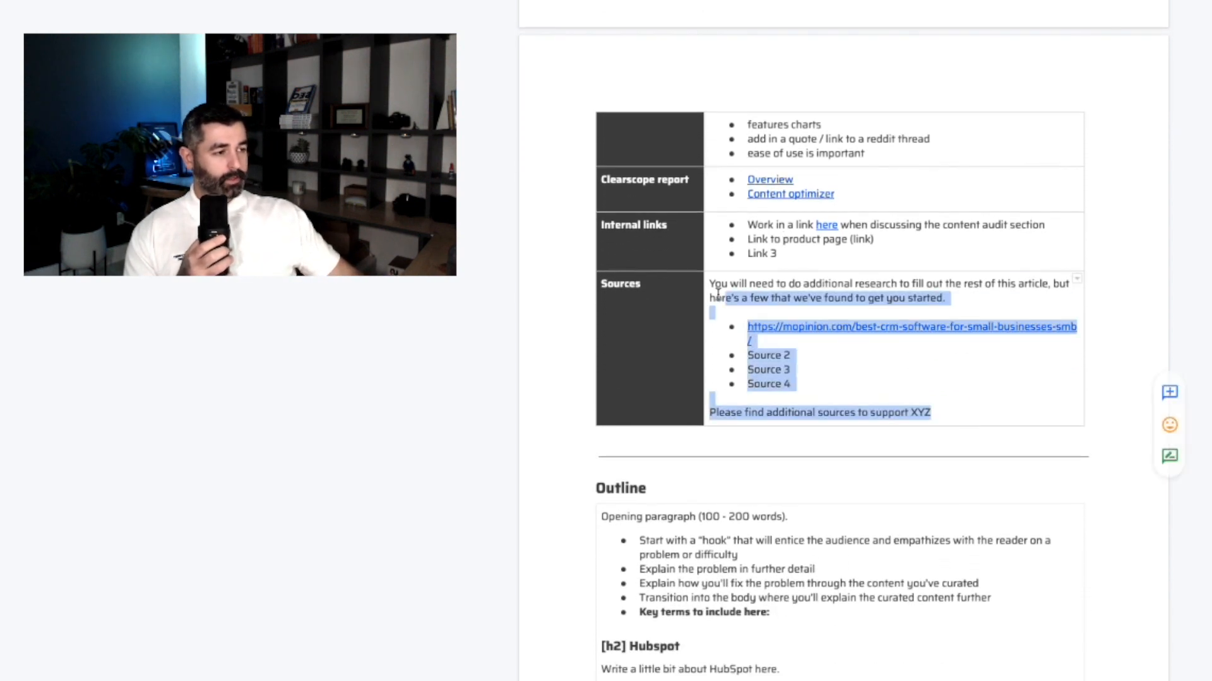
pyautogui.click(876, 349)
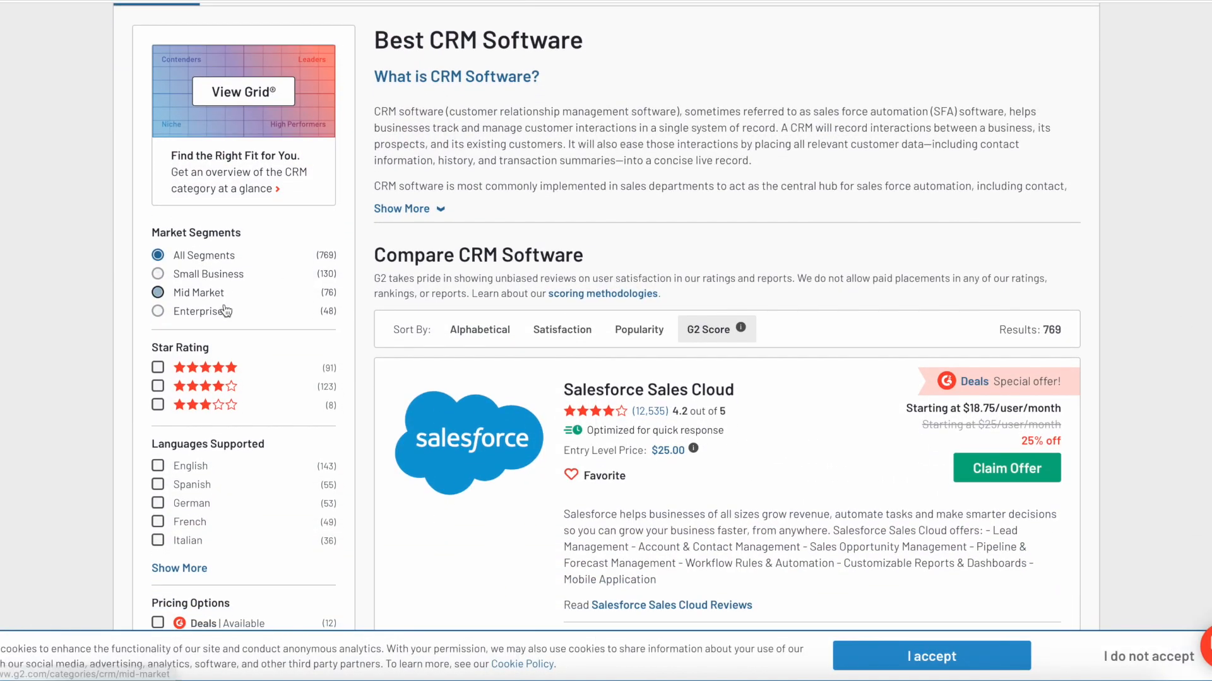
# Step: Apply G2's 5-star Star Rating filter to the CRM software list
pyautogui.click(157, 367)
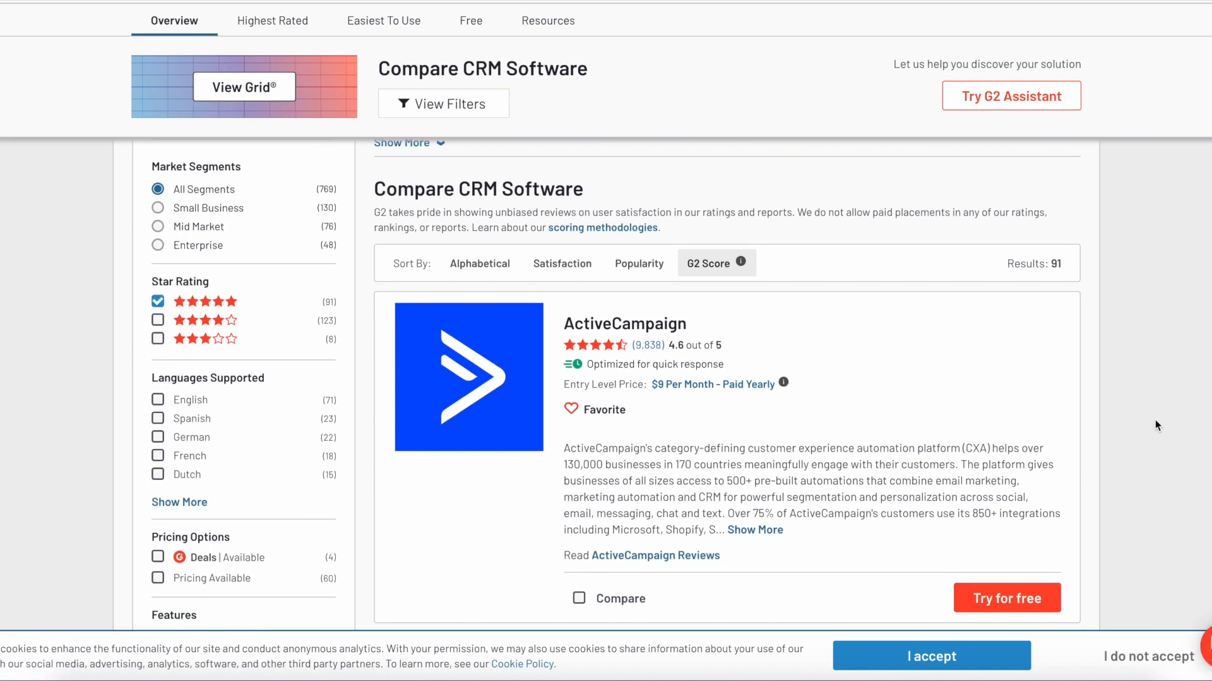
pyautogui.scroll(-3)
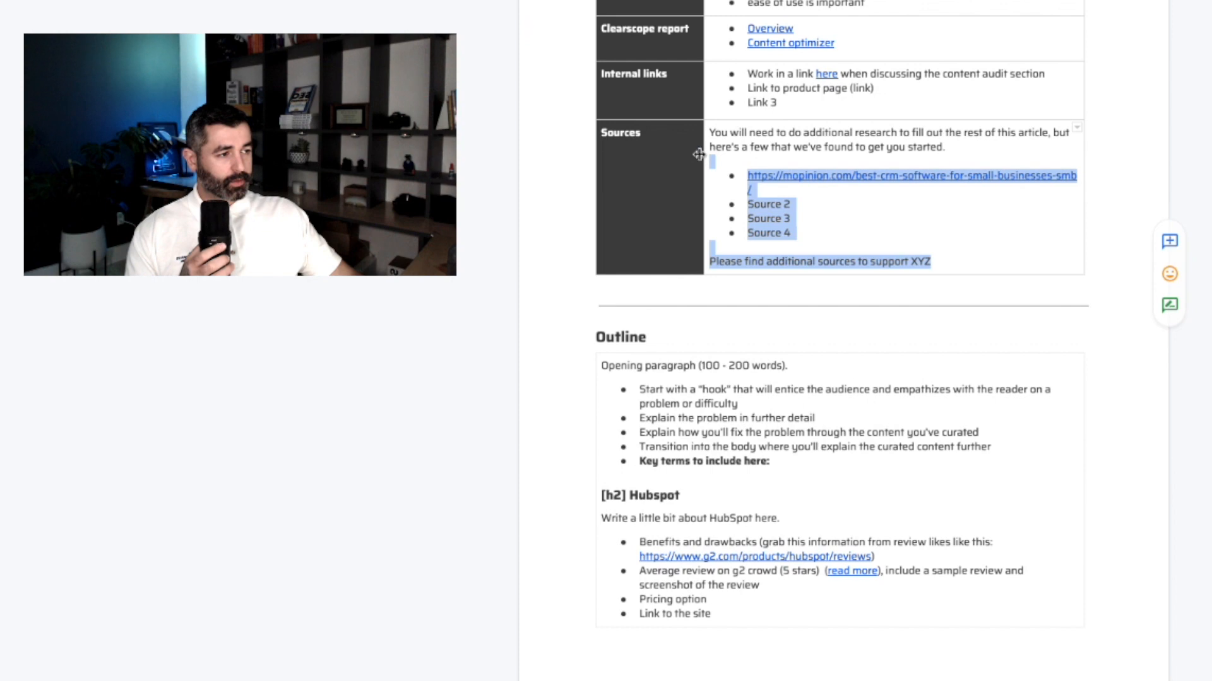
pyautogui.click(842, 139)
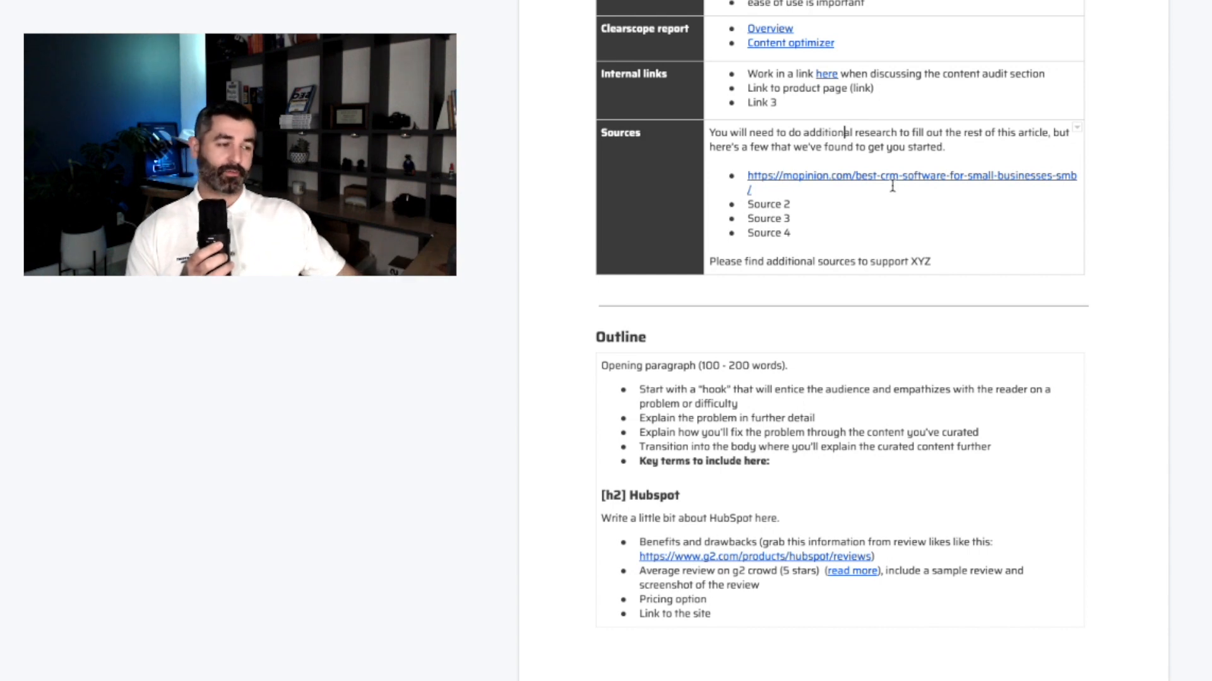
pyautogui.scroll(-3)
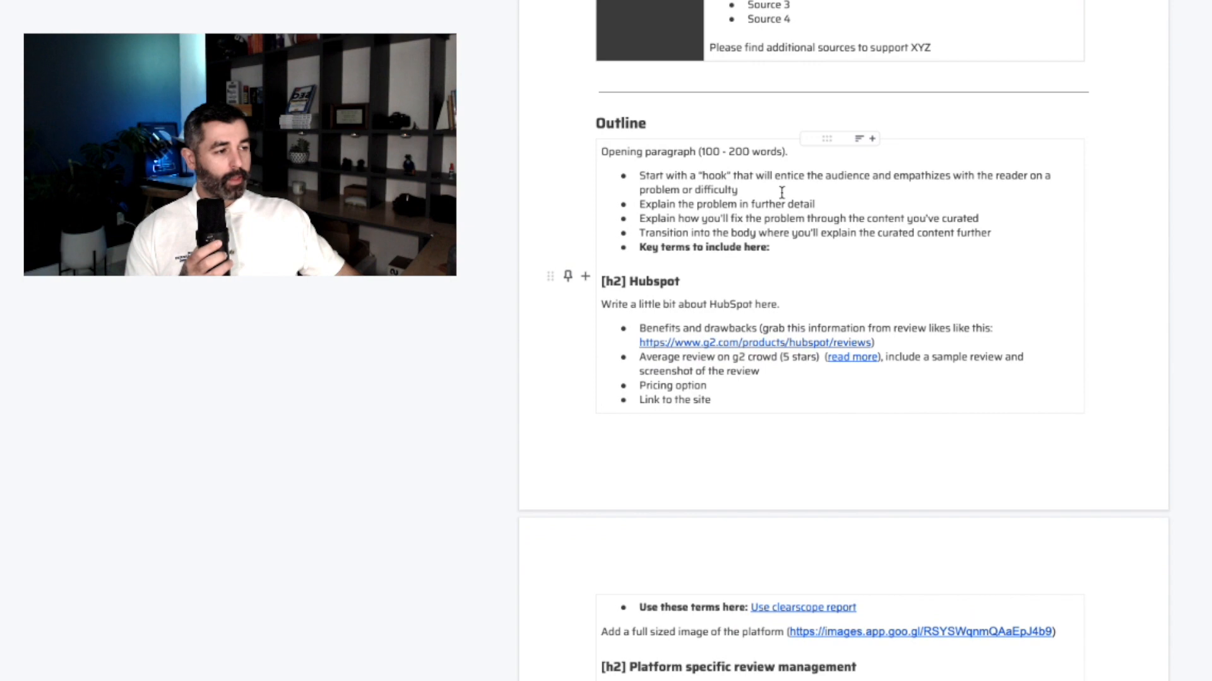
pyautogui.scroll(-3)
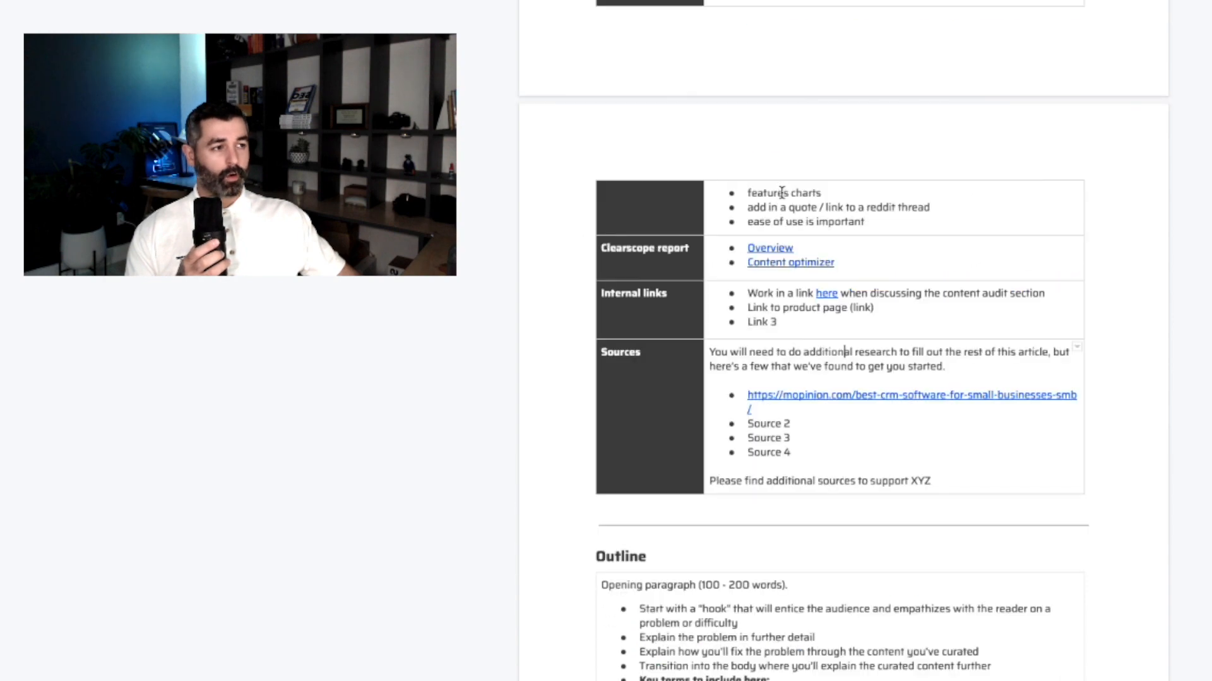
pyautogui.scroll(3)
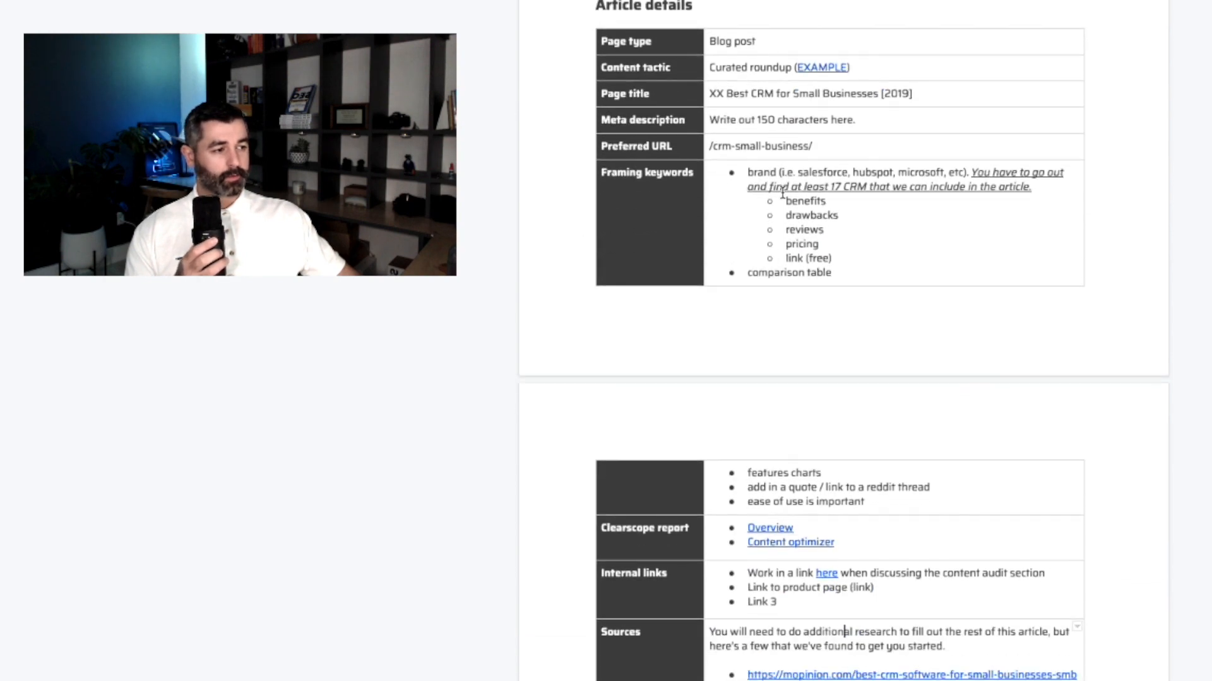
pyautogui.scroll(-3)
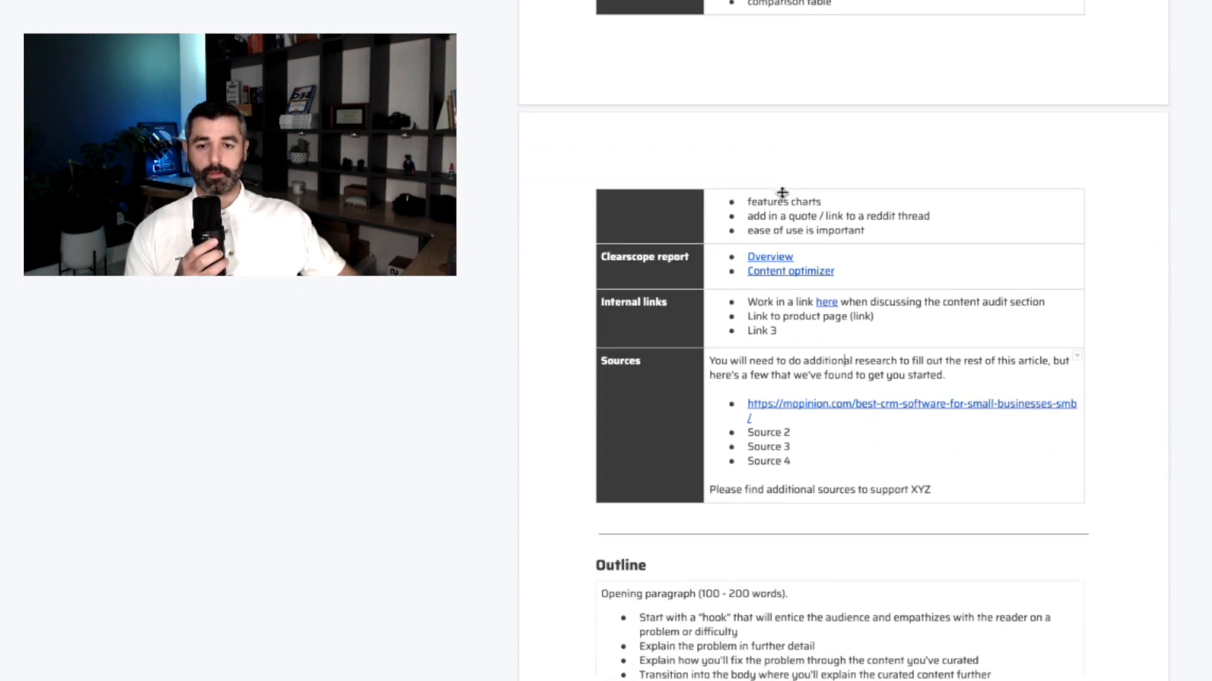
pyautogui.scroll(-3)
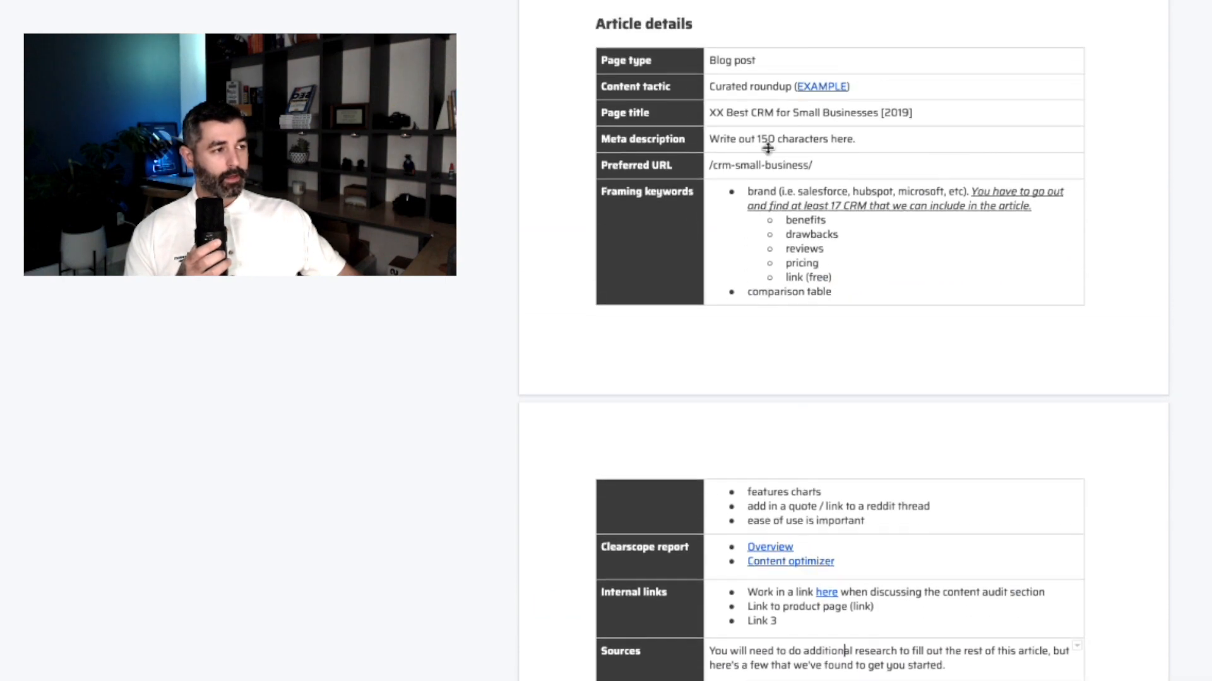
pyautogui.click(772, 86)
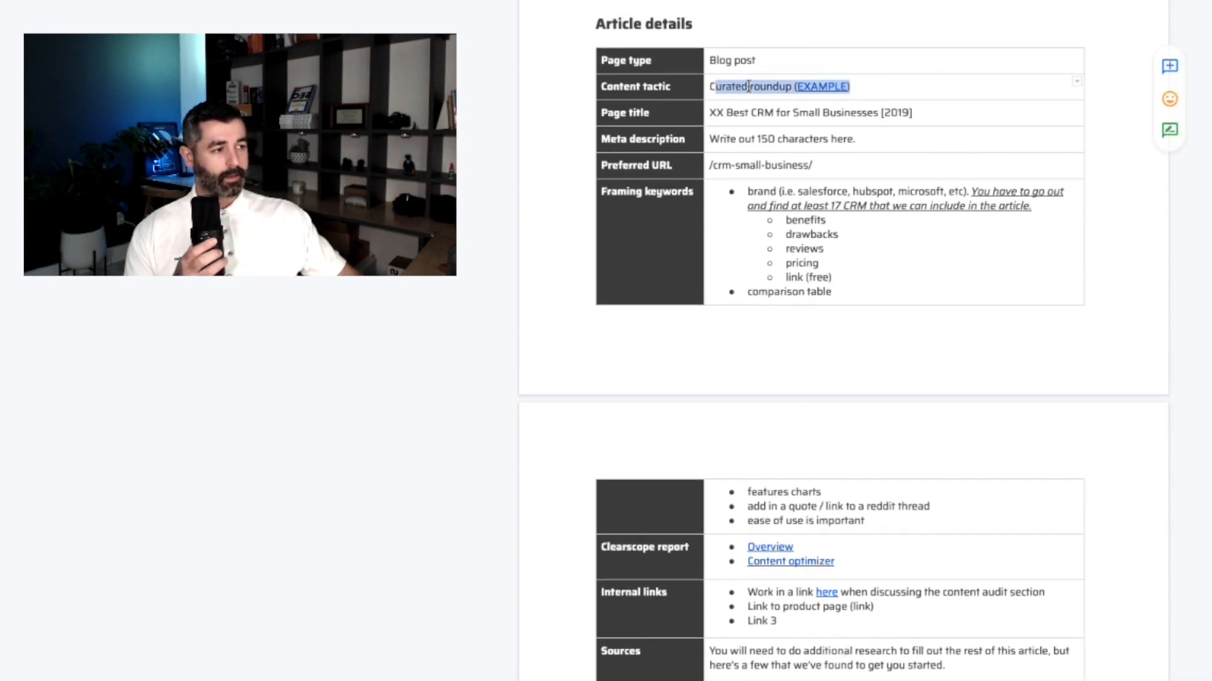
pyautogui.scroll(-3)
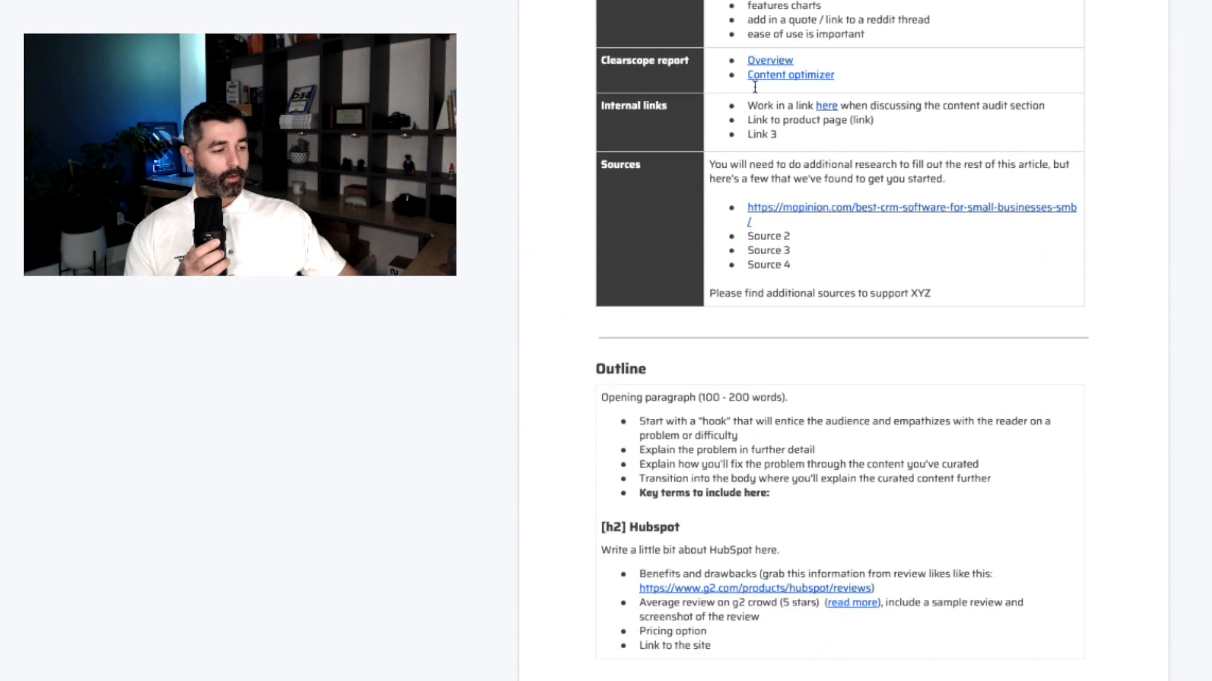
pyautogui.scroll(-3)
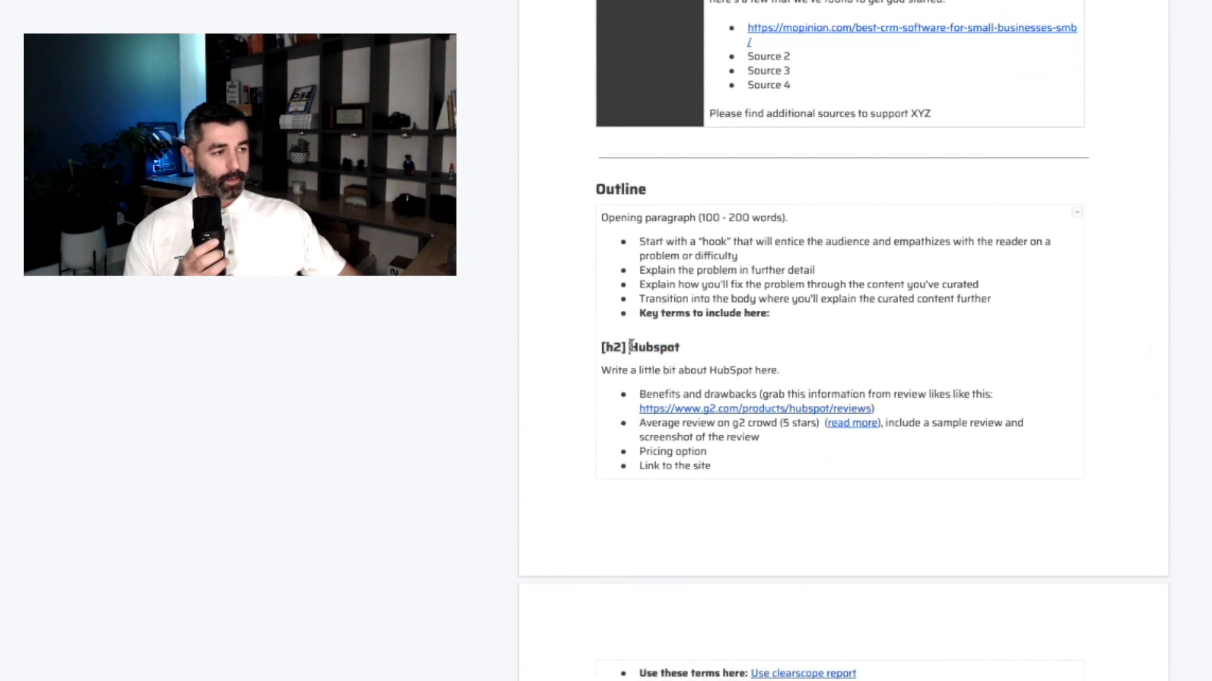
pyautogui.write('1,')
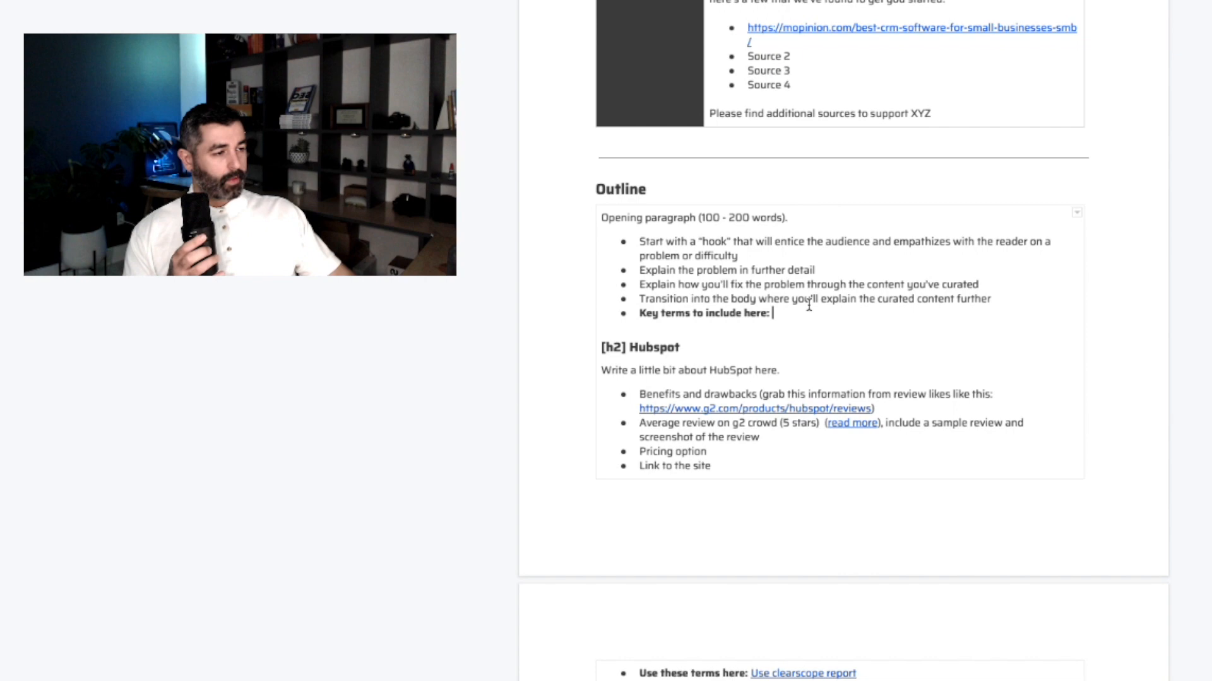
pyautogui.scroll(-3)
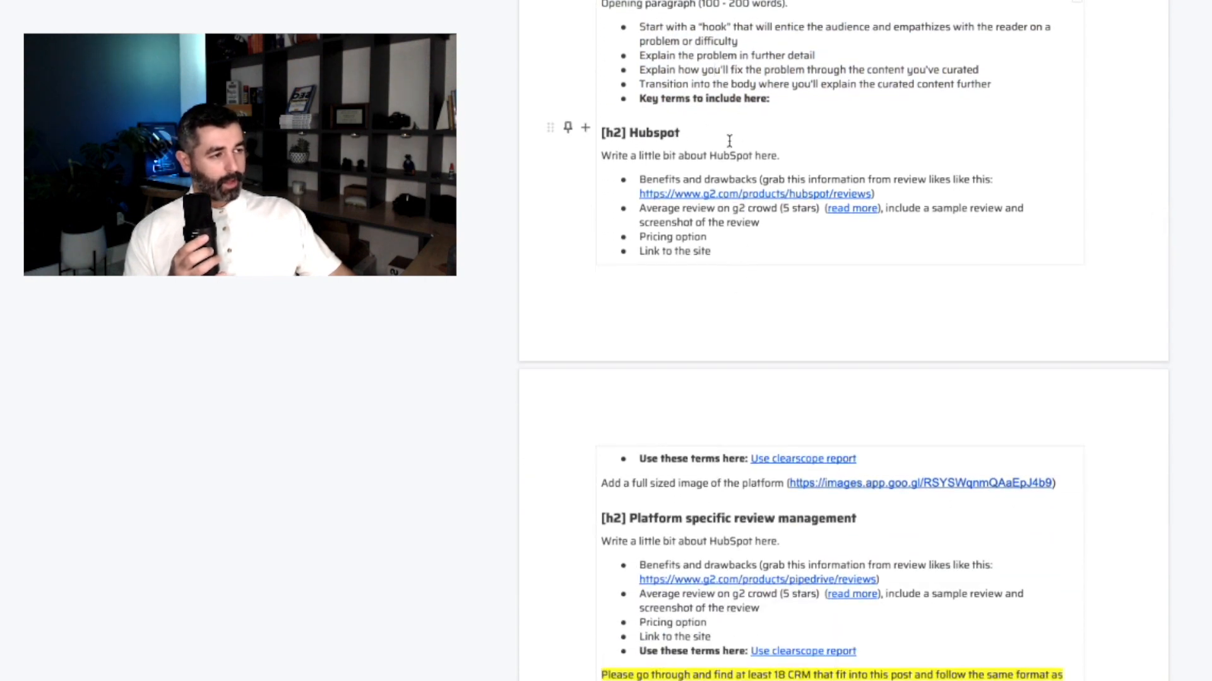
pyautogui.doubleClick(639, 132)
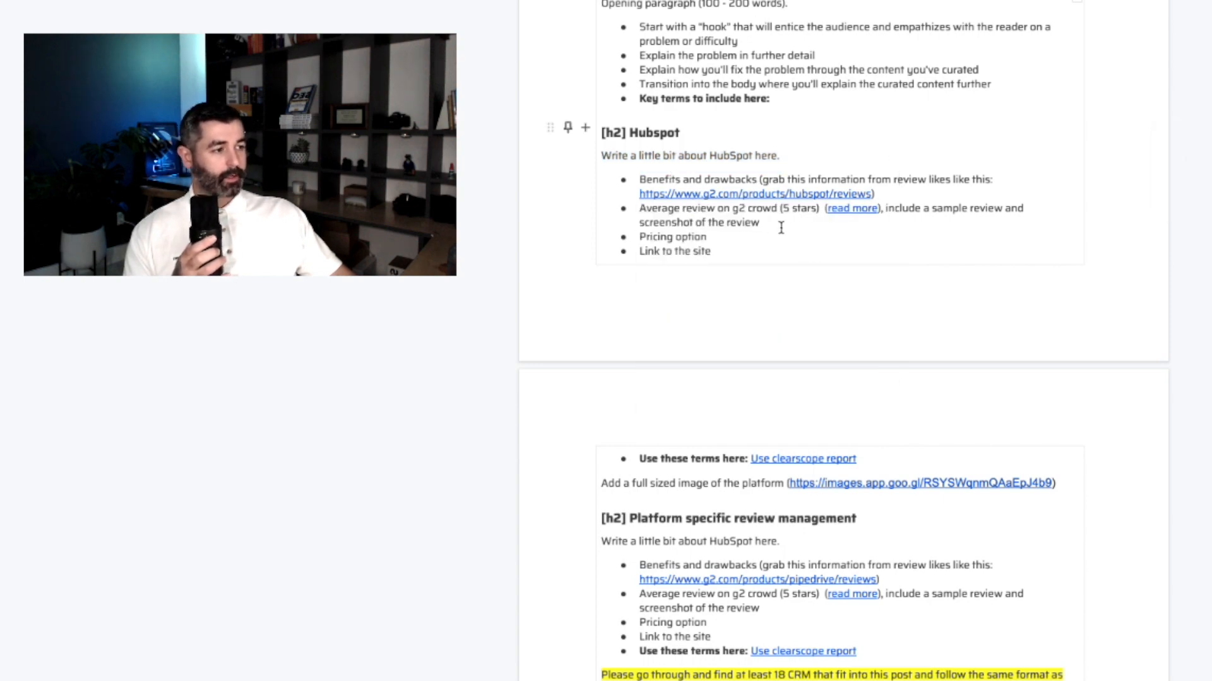
pyautogui.moveTo(722, 248)
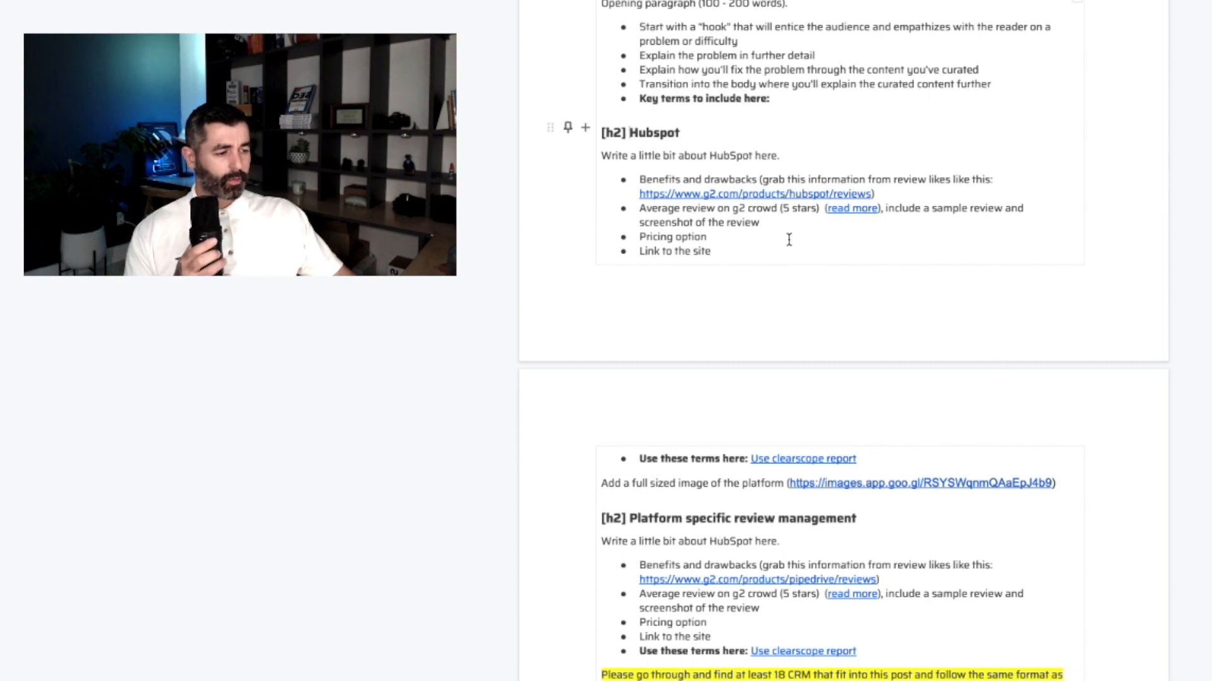
pyautogui.scroll(-3)
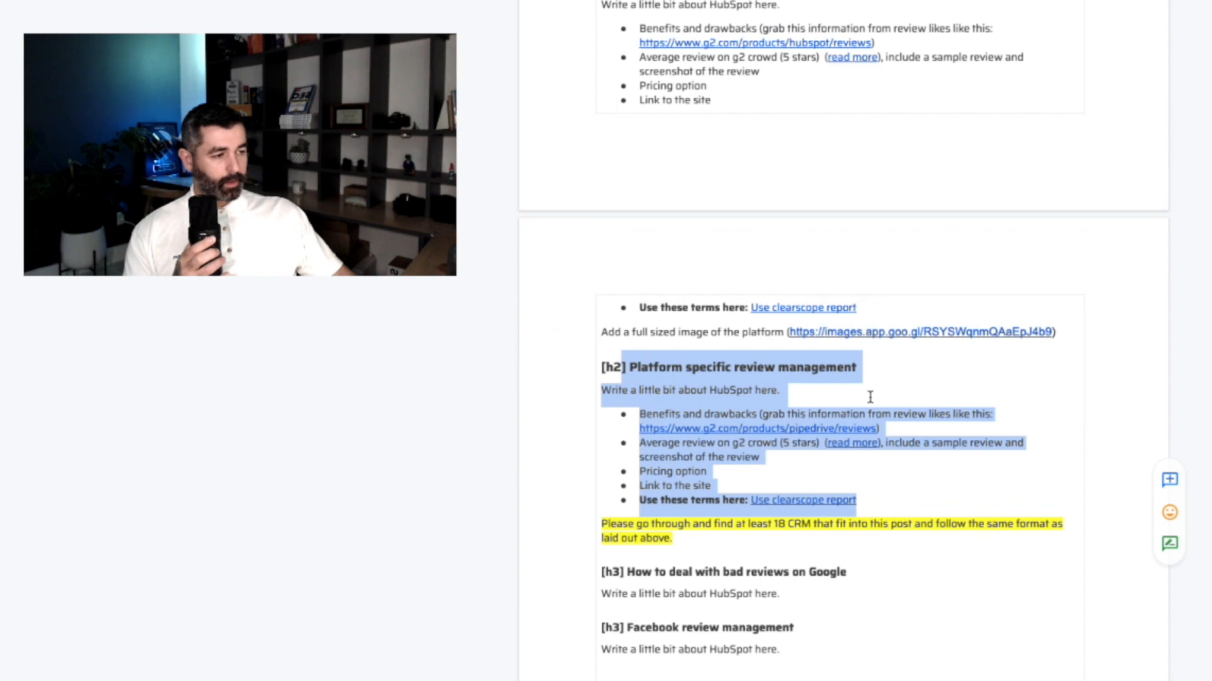
pyautogui.scroll(-3)
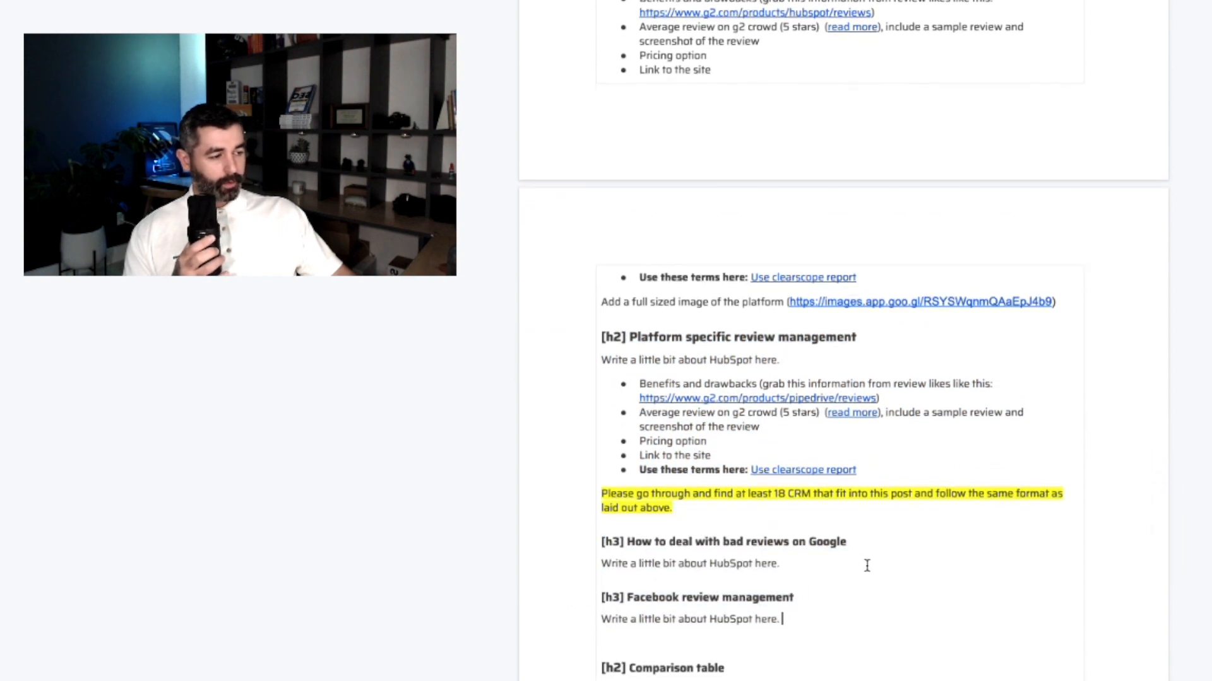
pyautogui.scroll(-3)
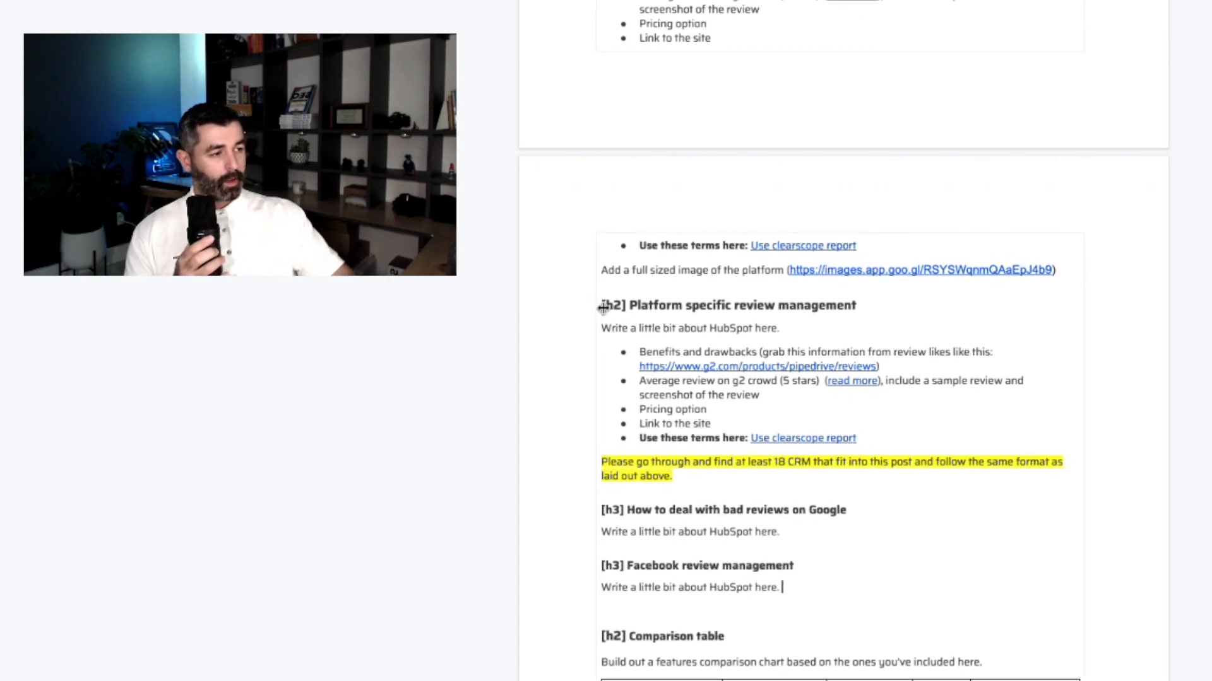
pyautogui.scroll(-3)
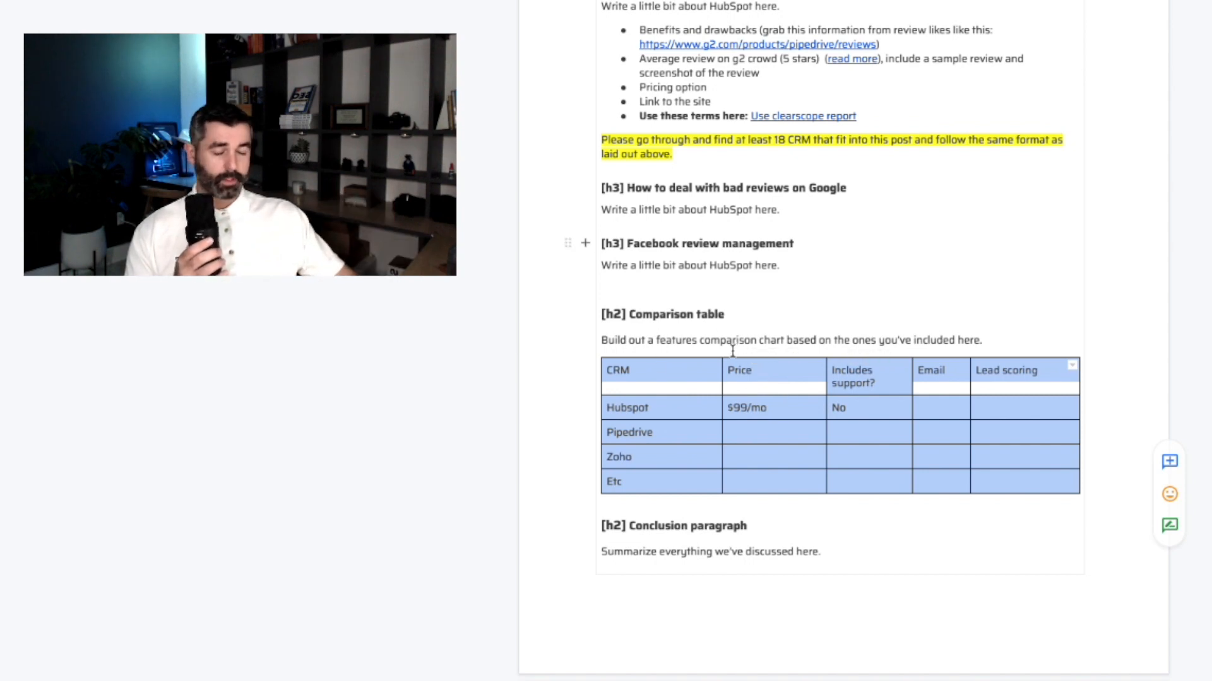
pyautogui.scroll(-3)
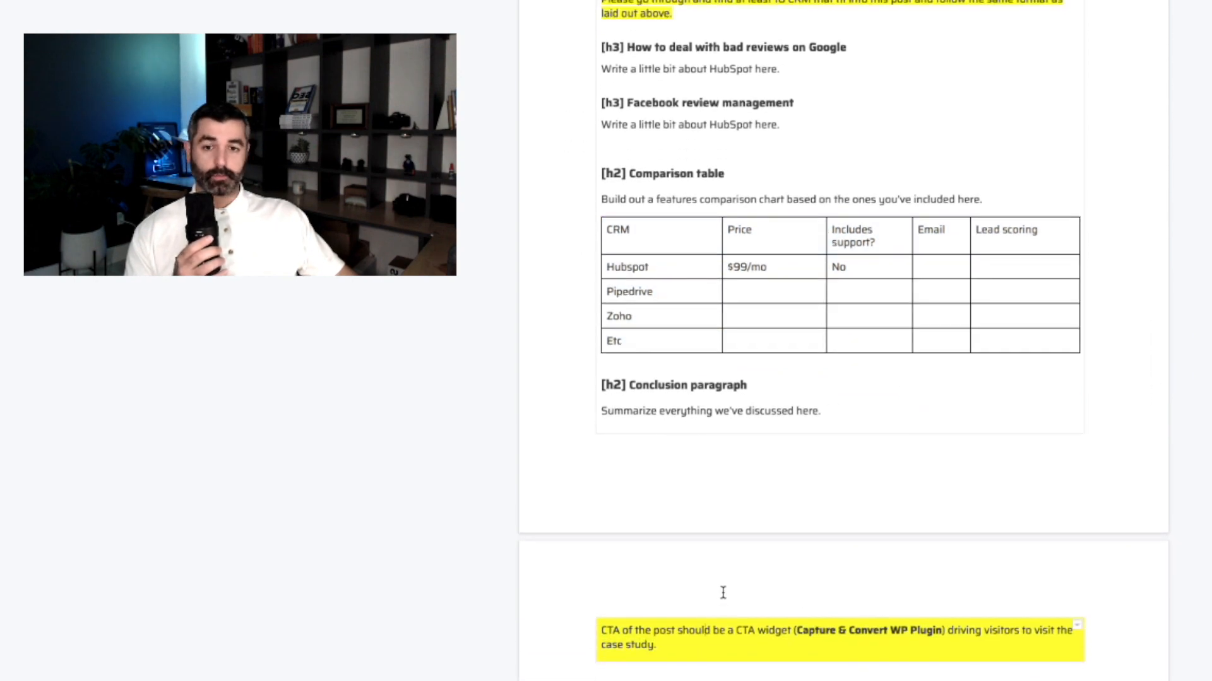
pyautogui.scroll(3)
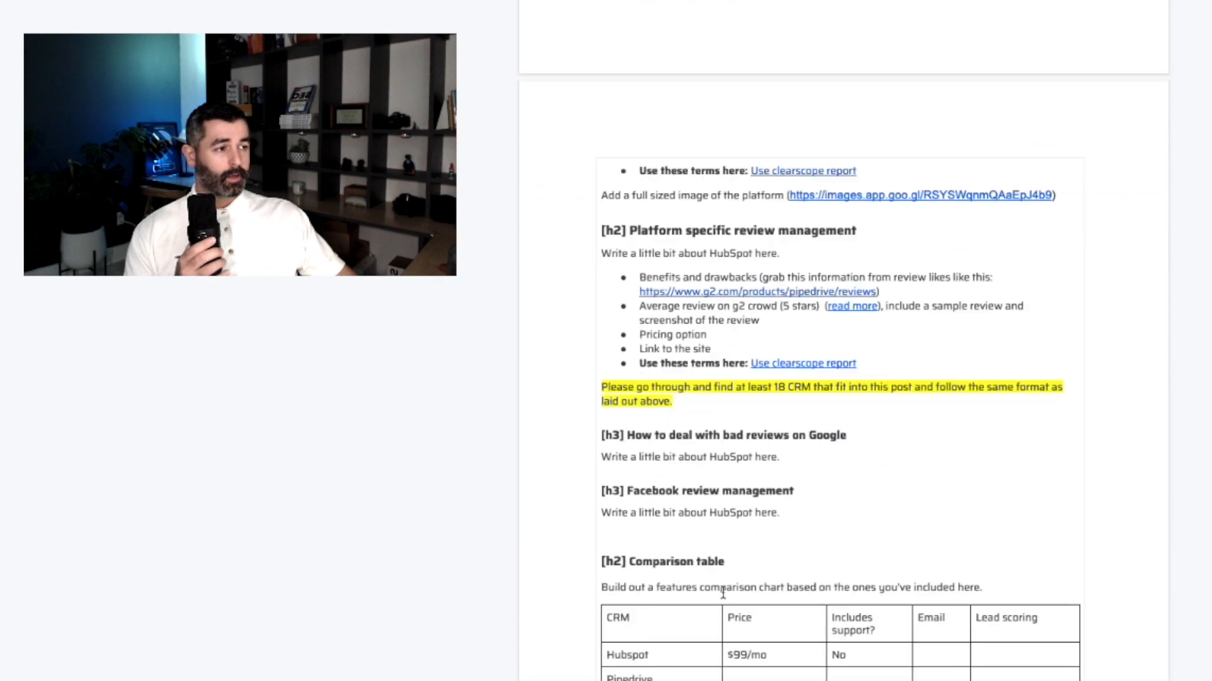
pyautogui.scroll(3)
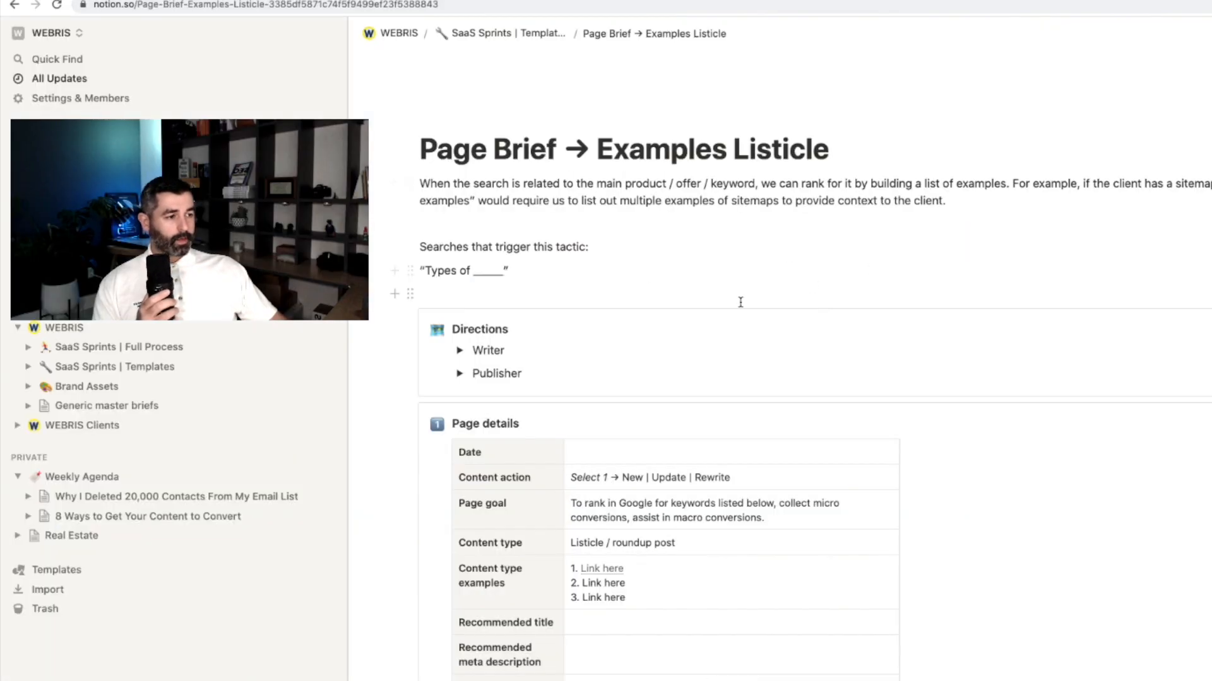
# Step: Toggle open the Writer and Publisher directions, then collapse them again
pyautogui.click(459, 351)
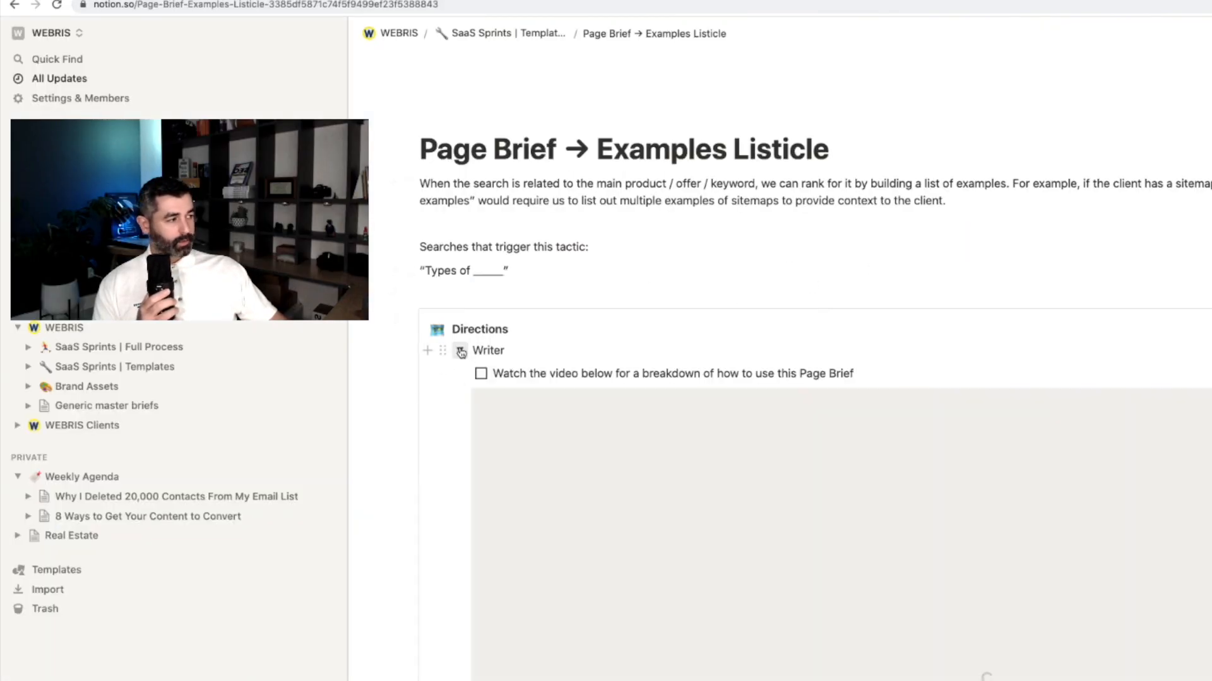
pyautogui.click(460, 350)
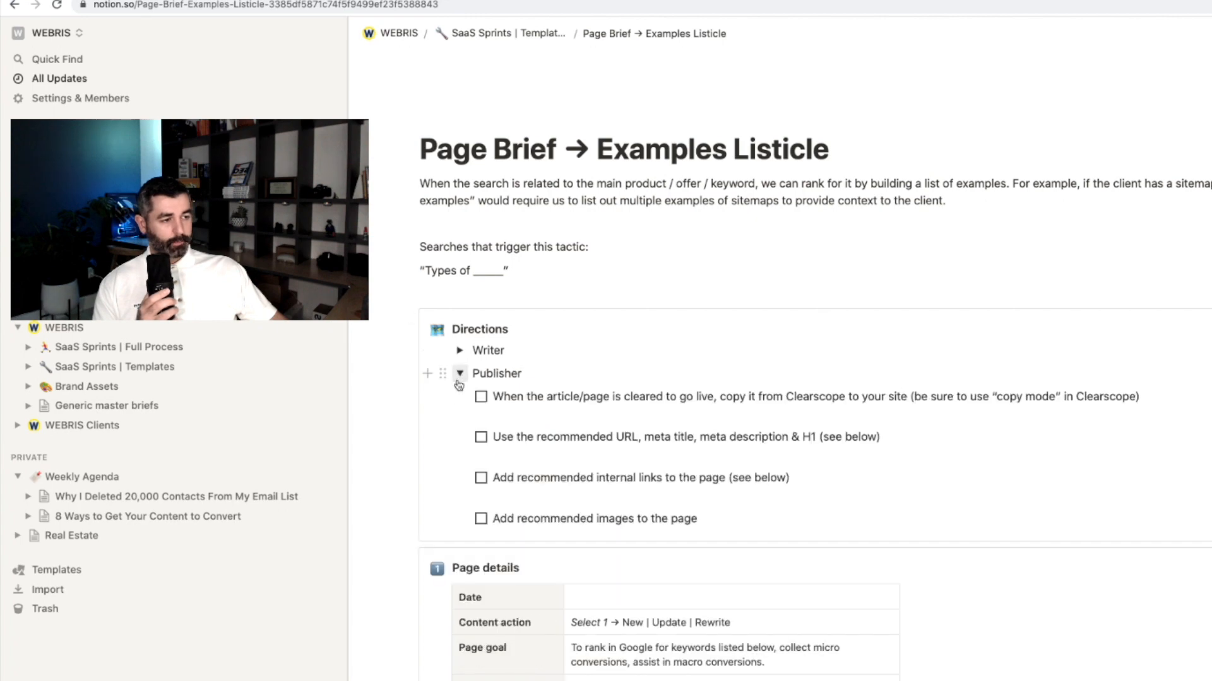
pyautogui.click(460, 373)
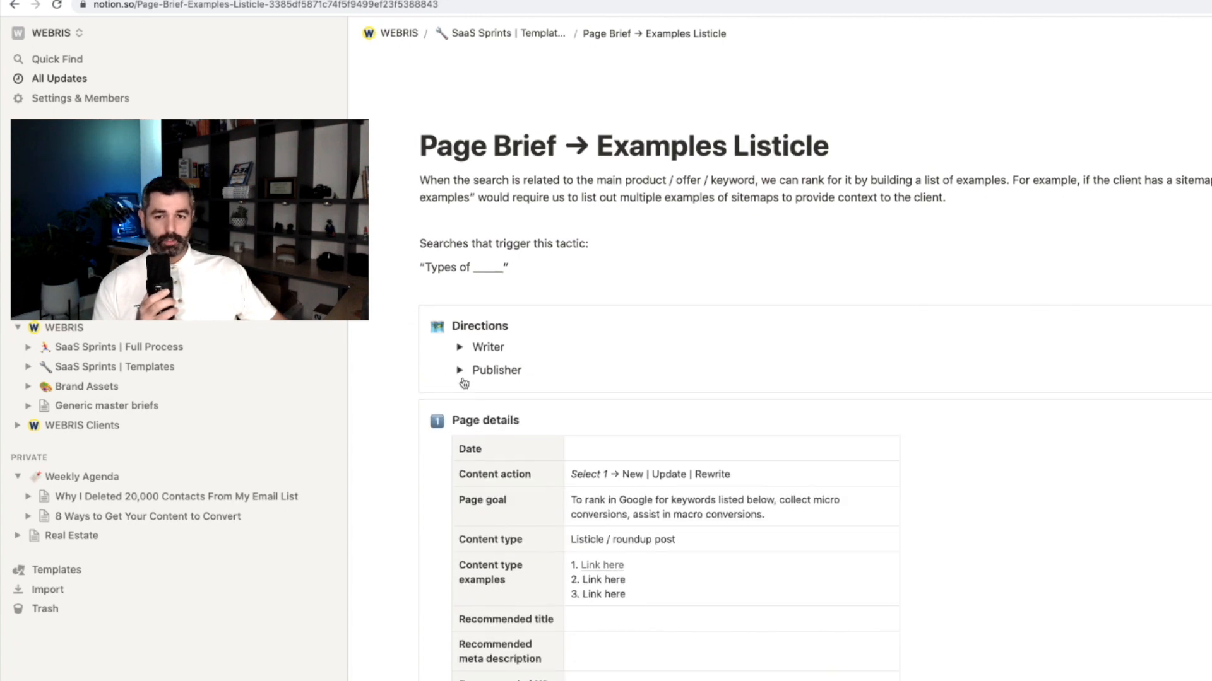
# Step: Expand the Introduction Guidance notes in the Roadmap, then scroll back up
pyautogui.scroll(-3)
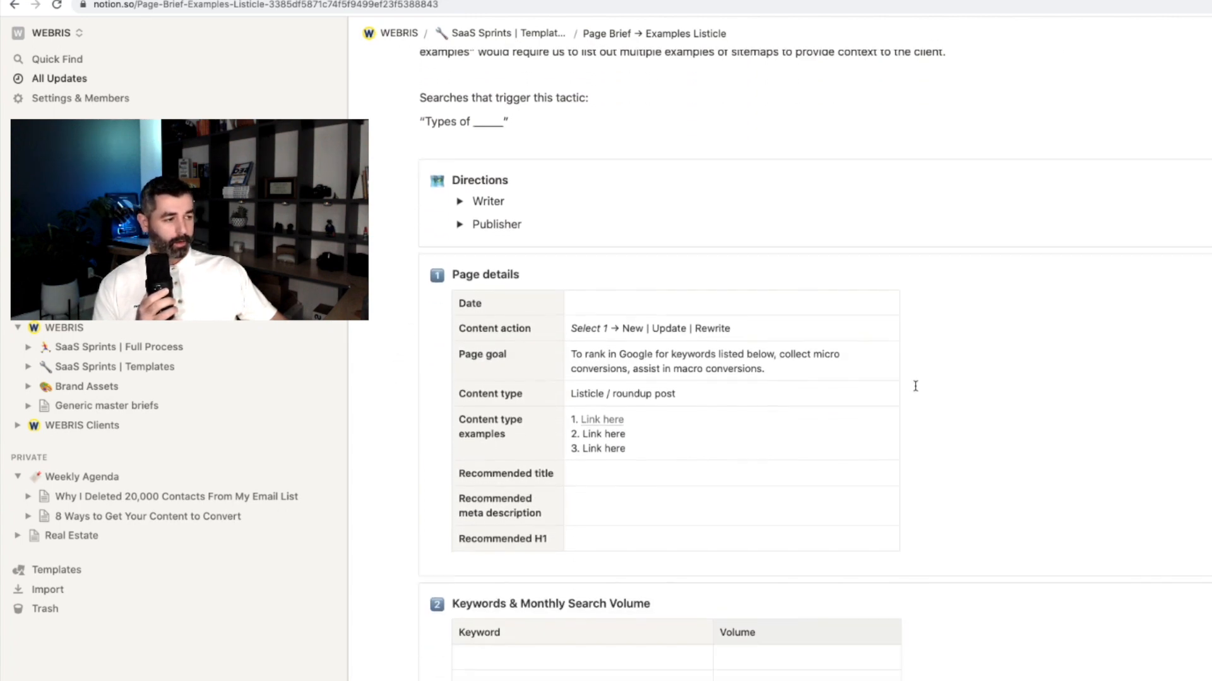
pyautogui.scroll(-3)
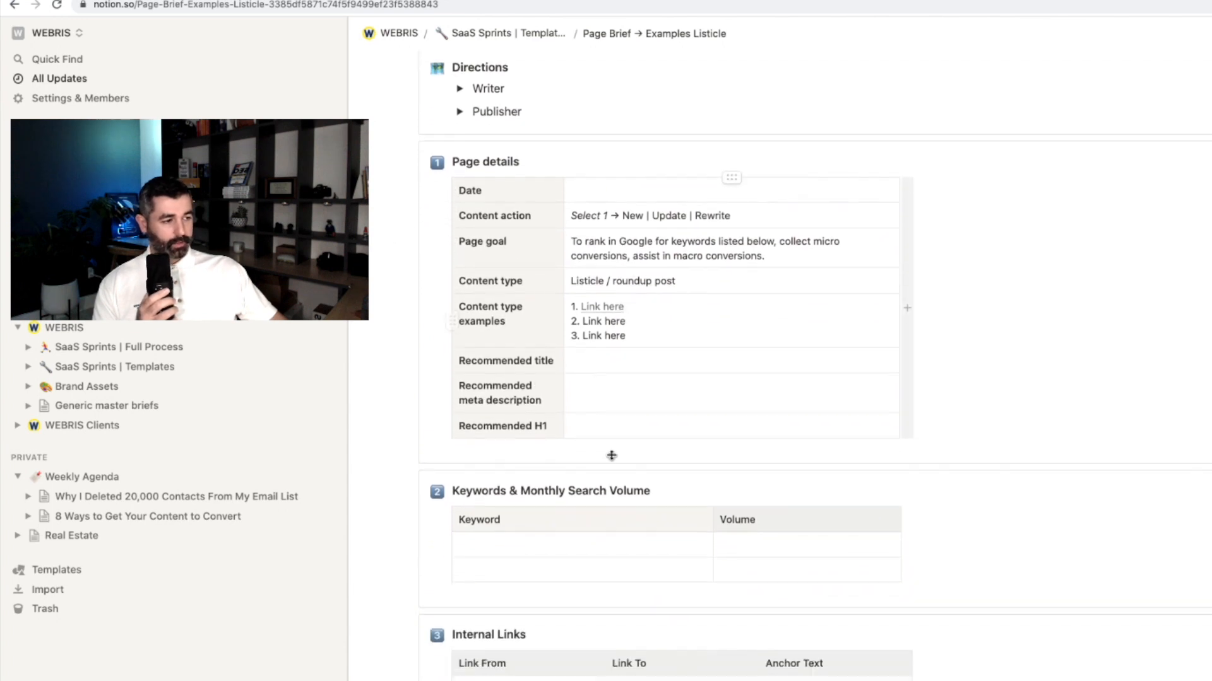
pyautogui.scroll(-3)
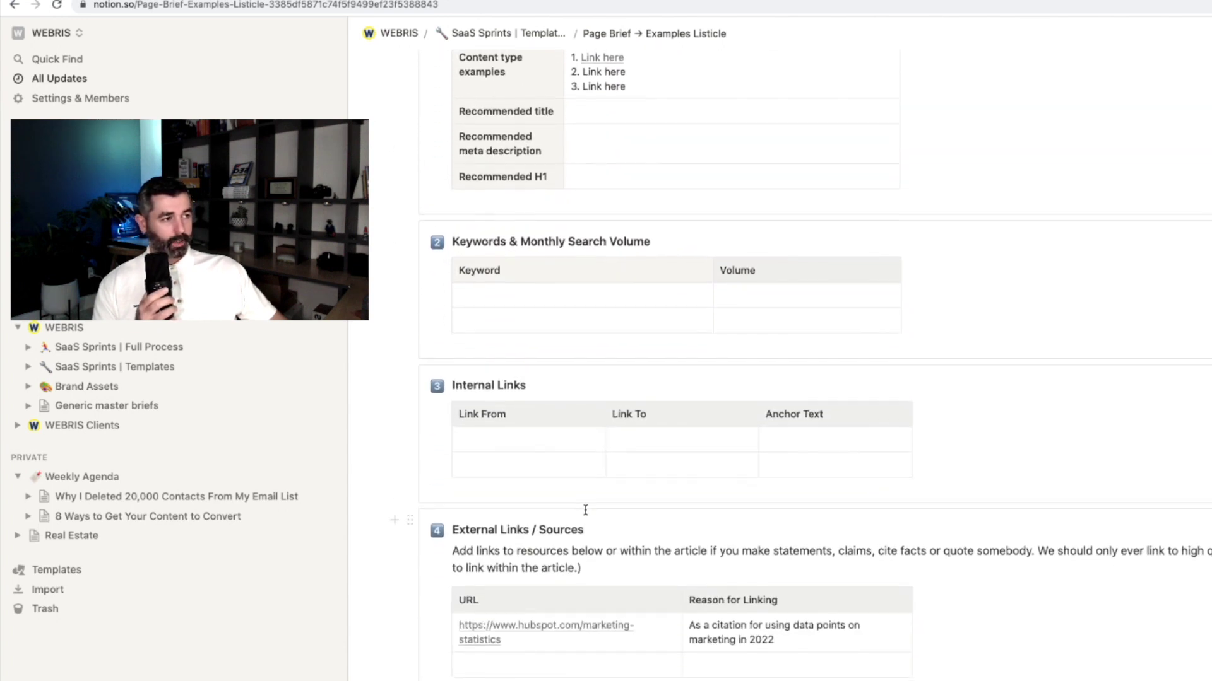
pyautogui.scroll(-3)
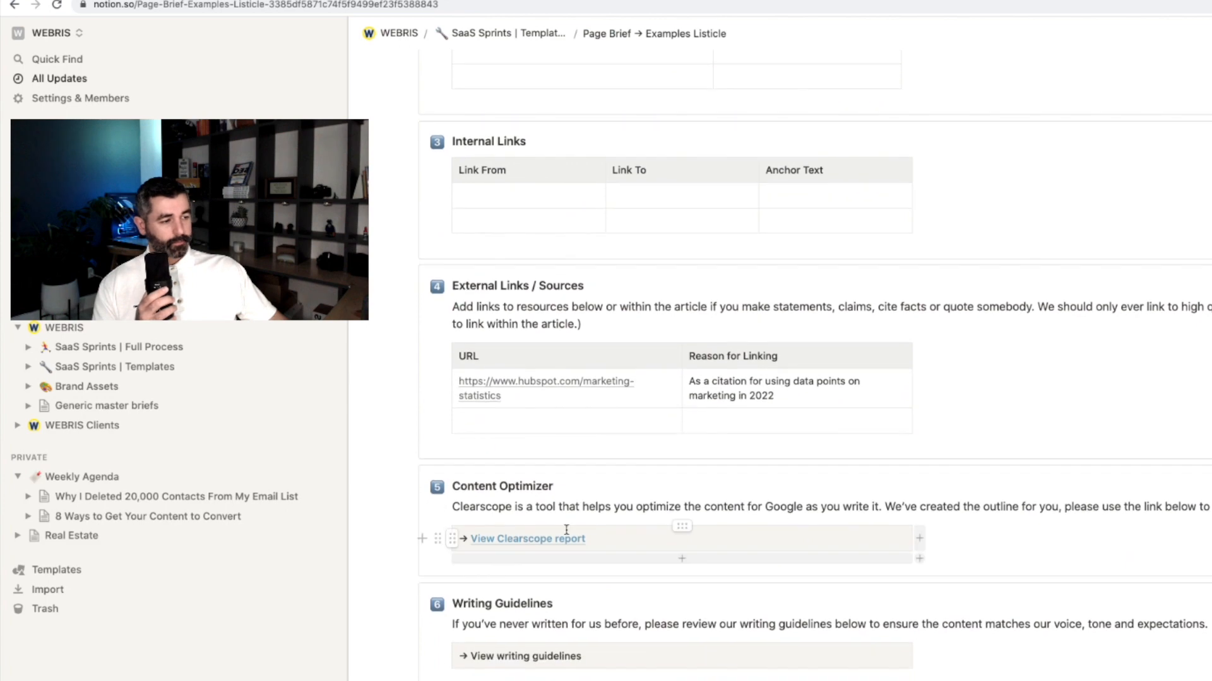
pyautogui.click(527, 539)
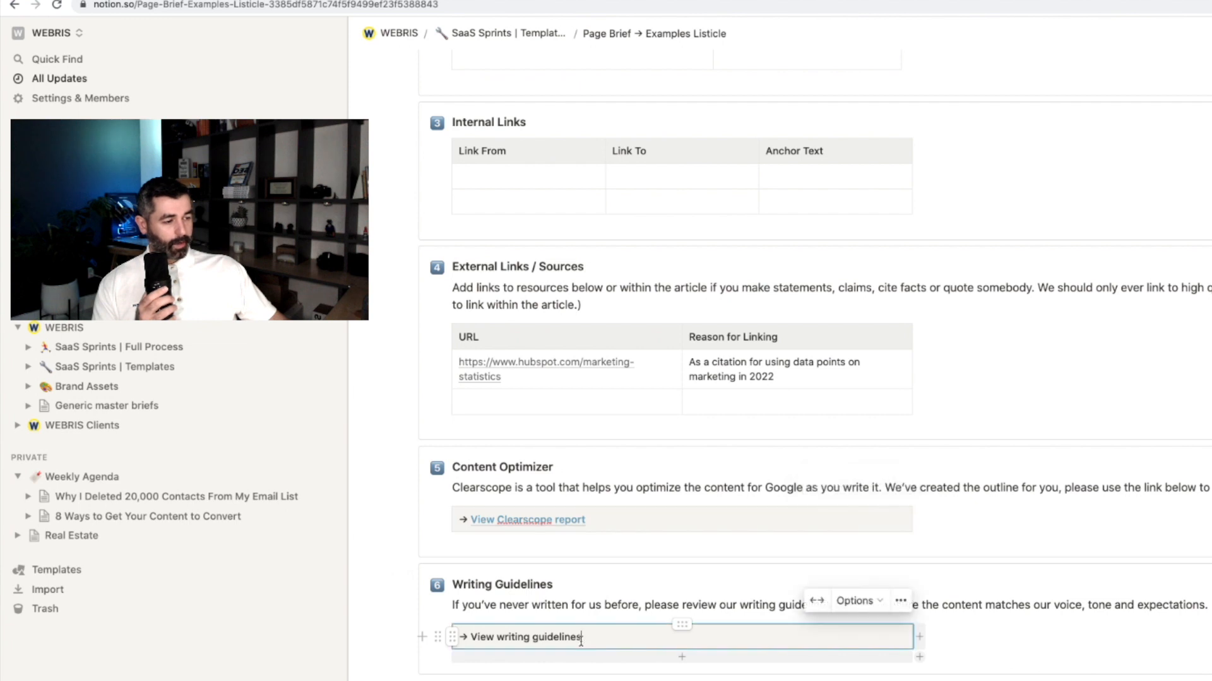
pyautogui.scroll(-3)
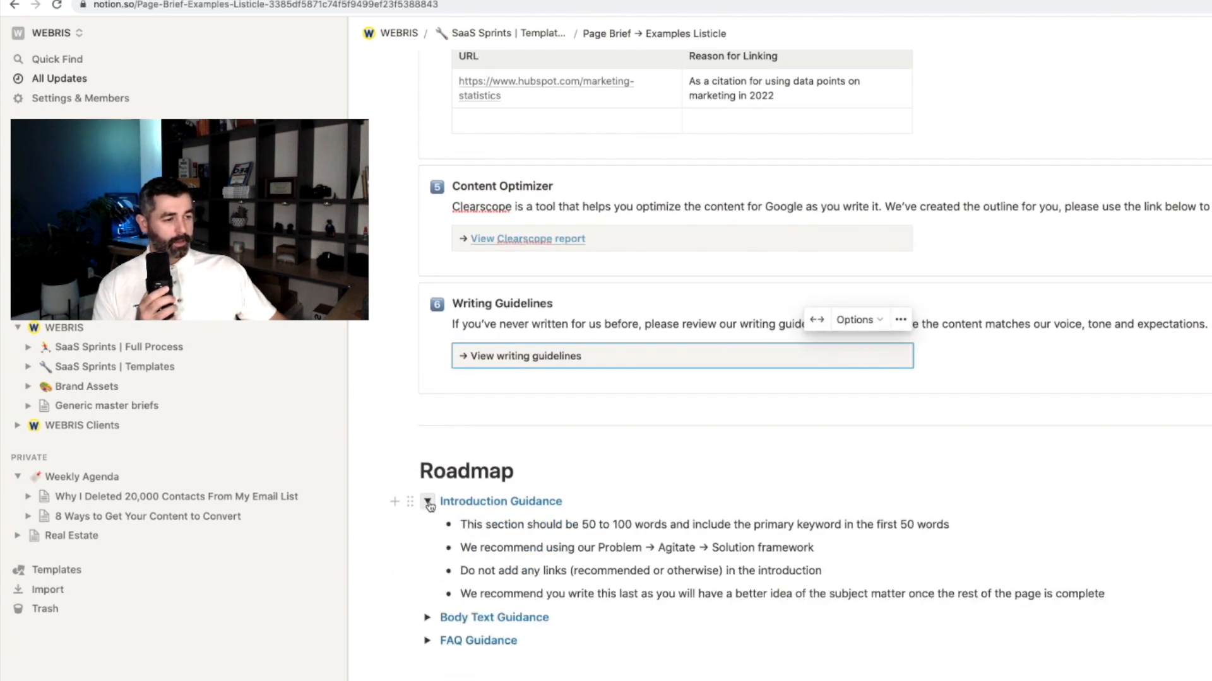
pyautogui.click(427, 617)
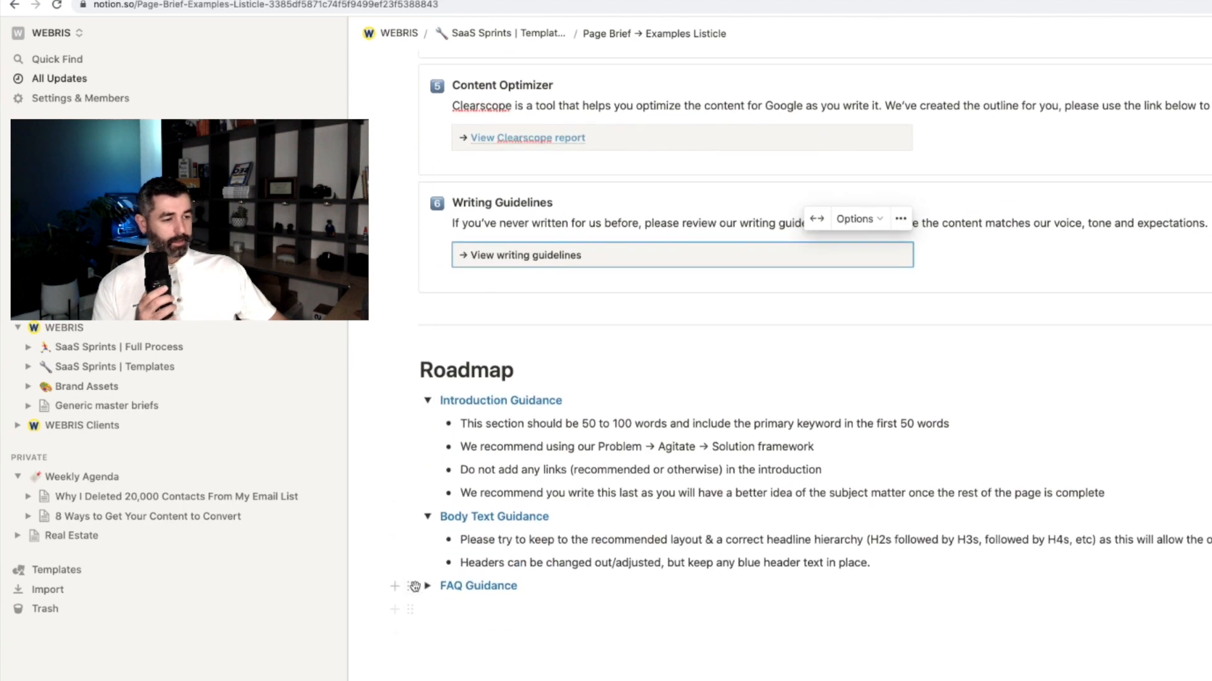
pyautogui.scroll(3)
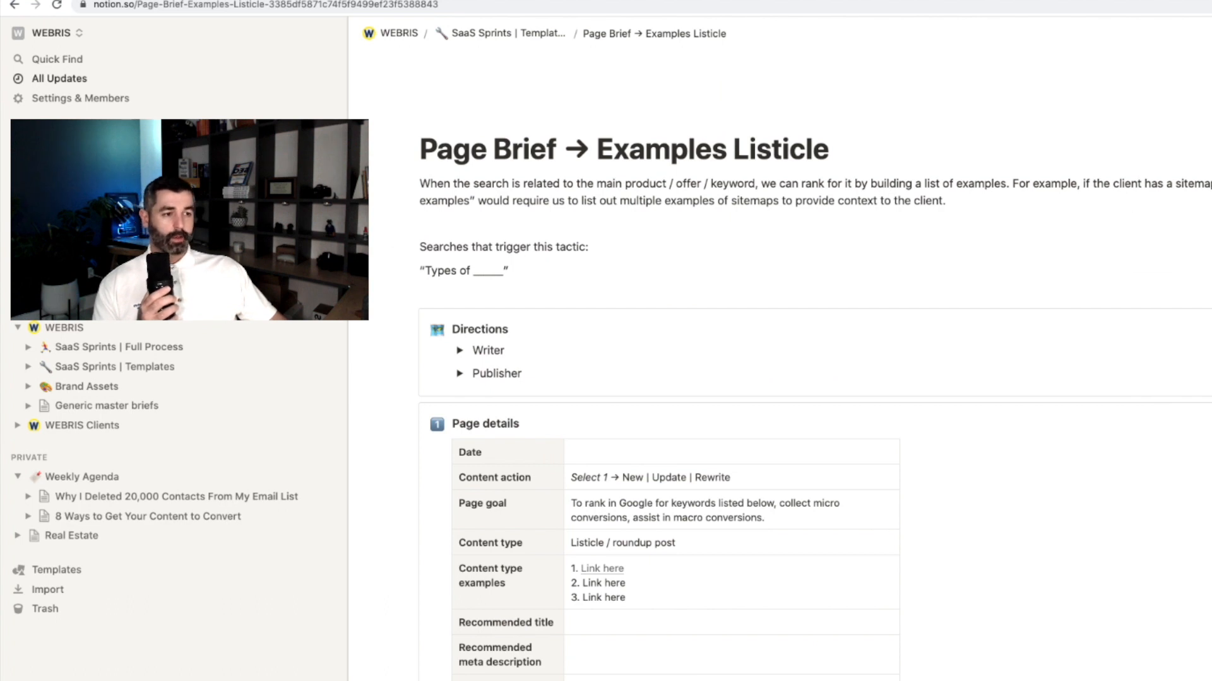
pyautogui.moveTo(760, 90)
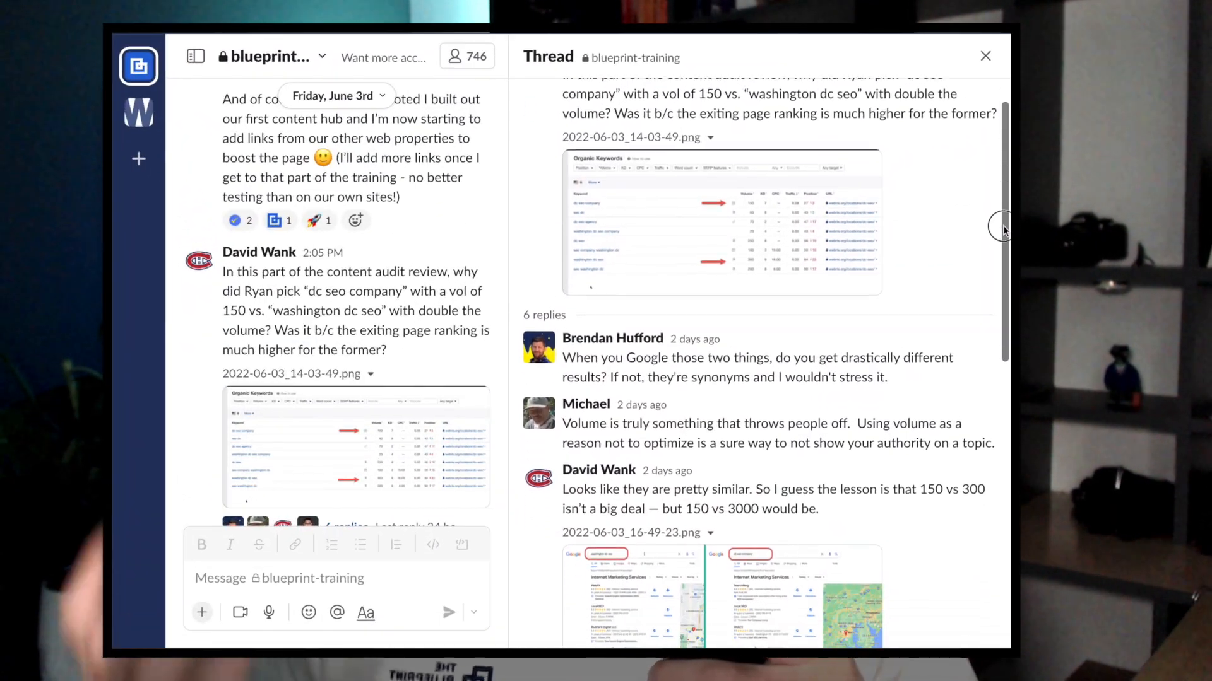
pyautogui.scroll(-3)
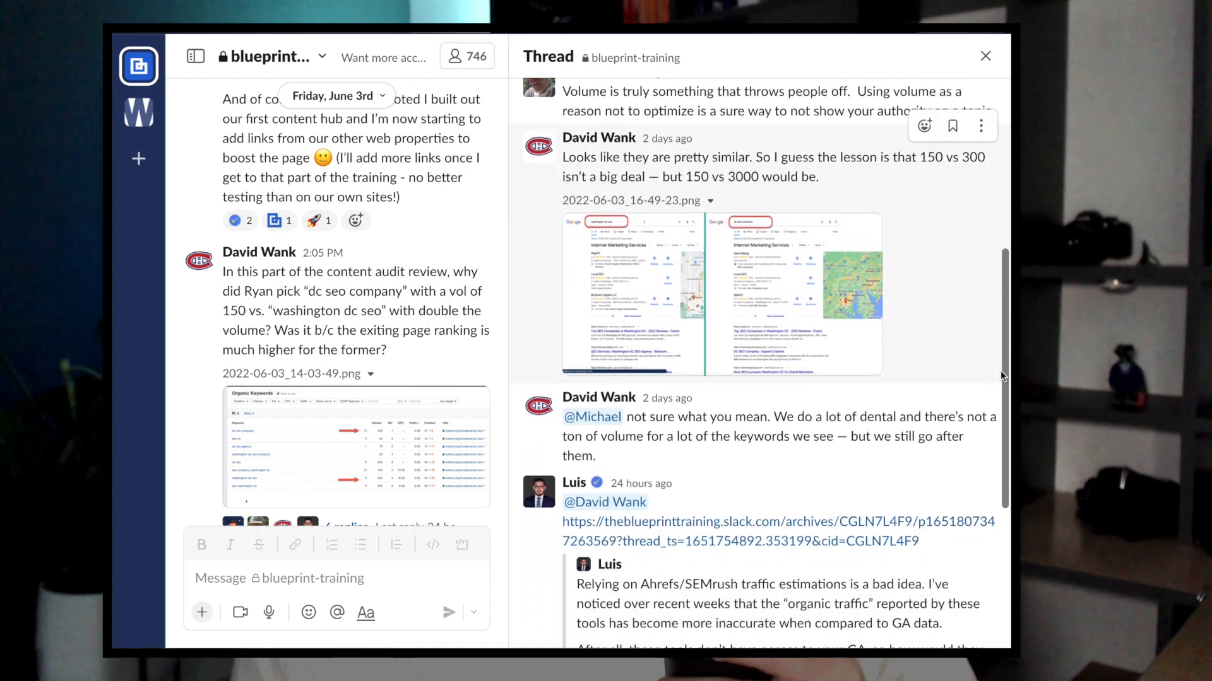
pyautogui.scroll(3)
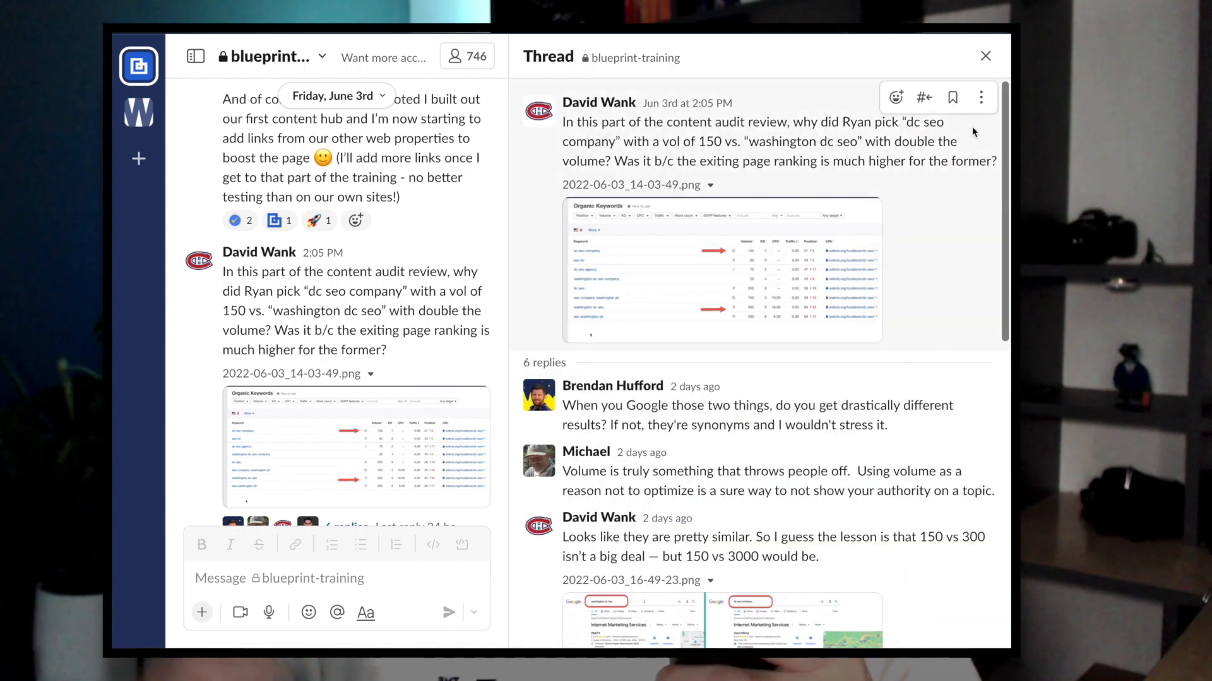
pyautogui.click(985, 55)
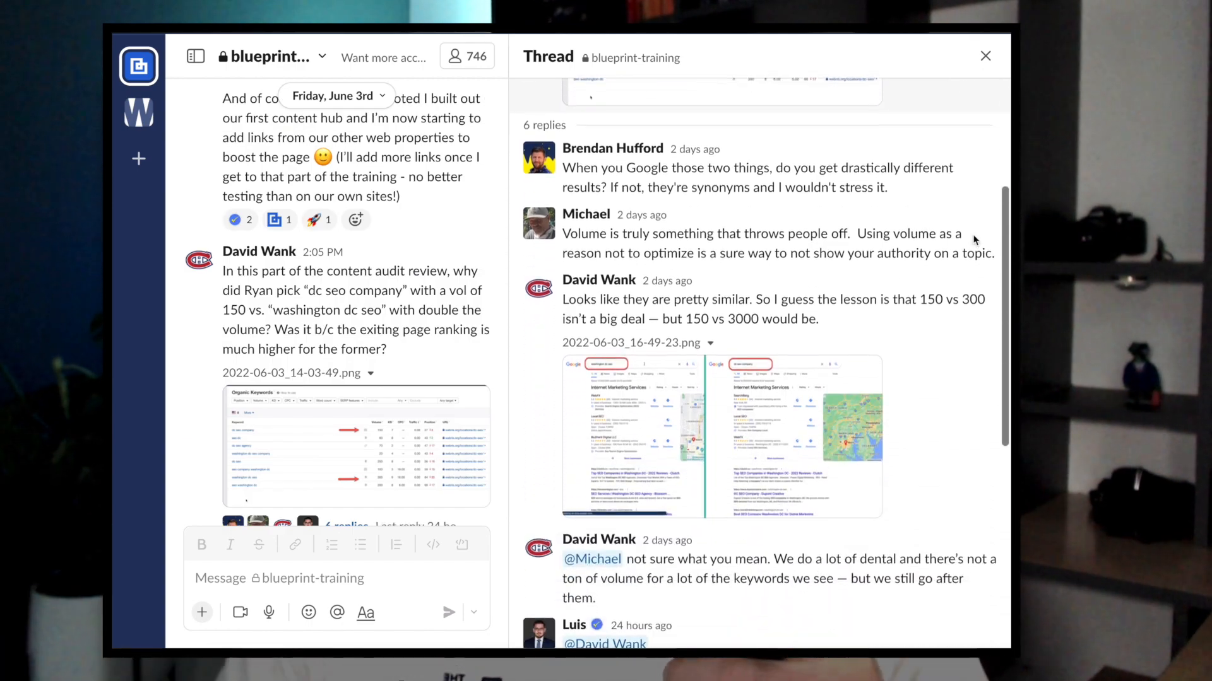
pyautogui.scroll(-3)
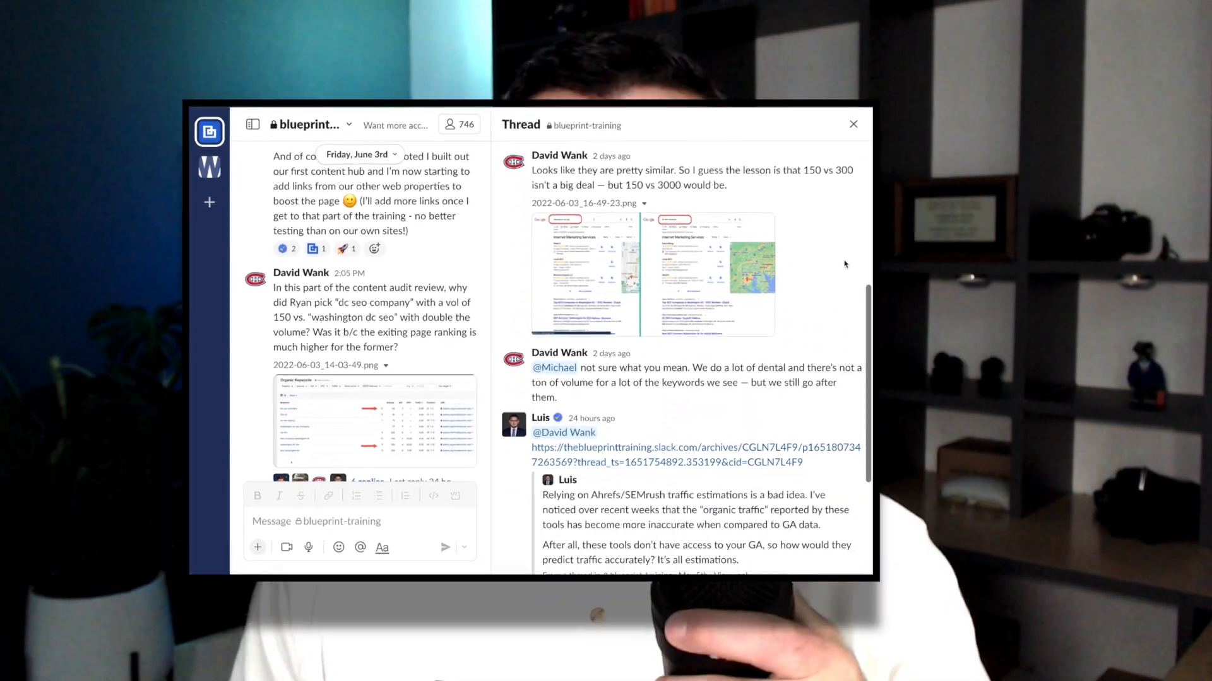